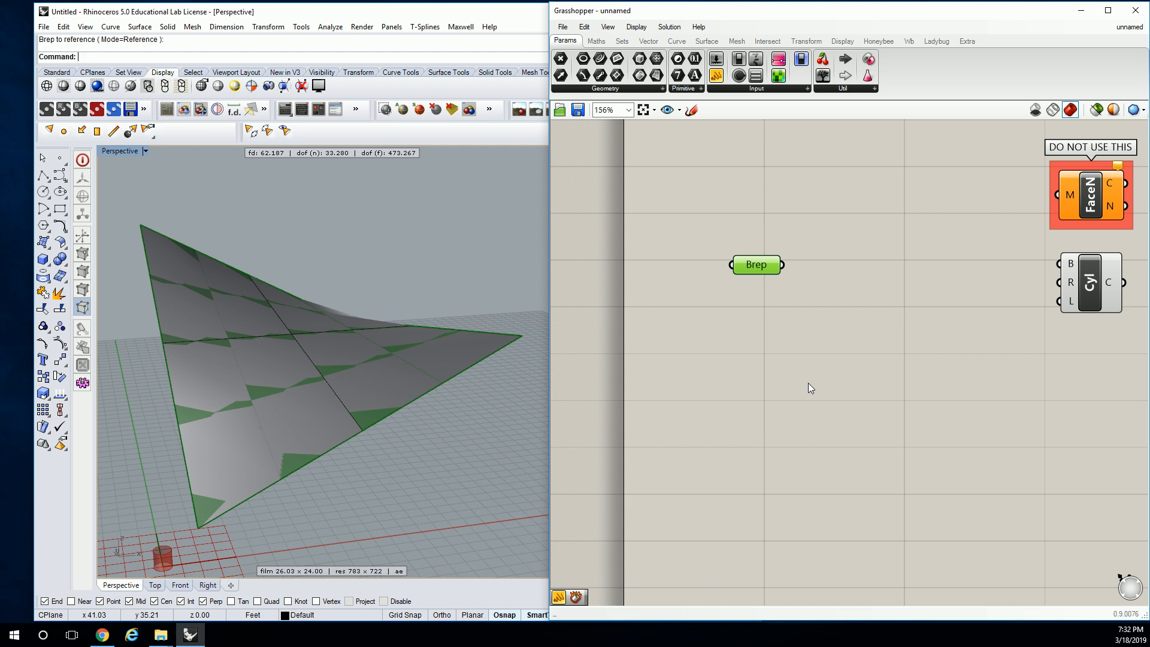
# Reference the curved triangular Rhino surface into the Brep parameter.
pyautogui.click(322, 367)
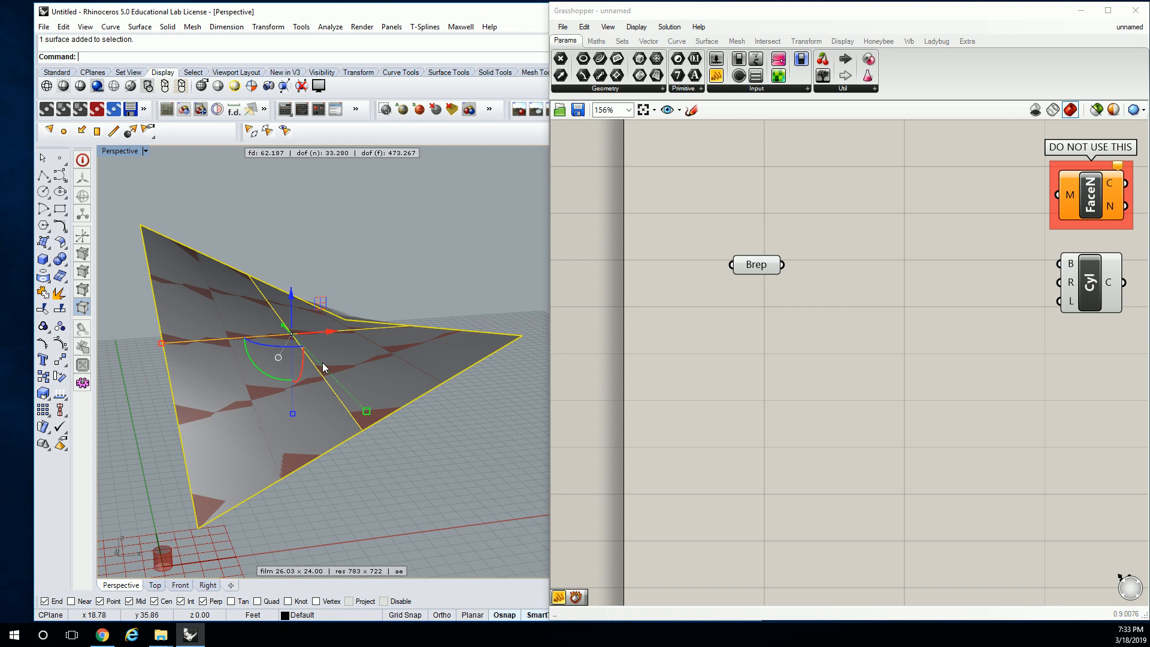
pyautogui.moveTo(345, 366)
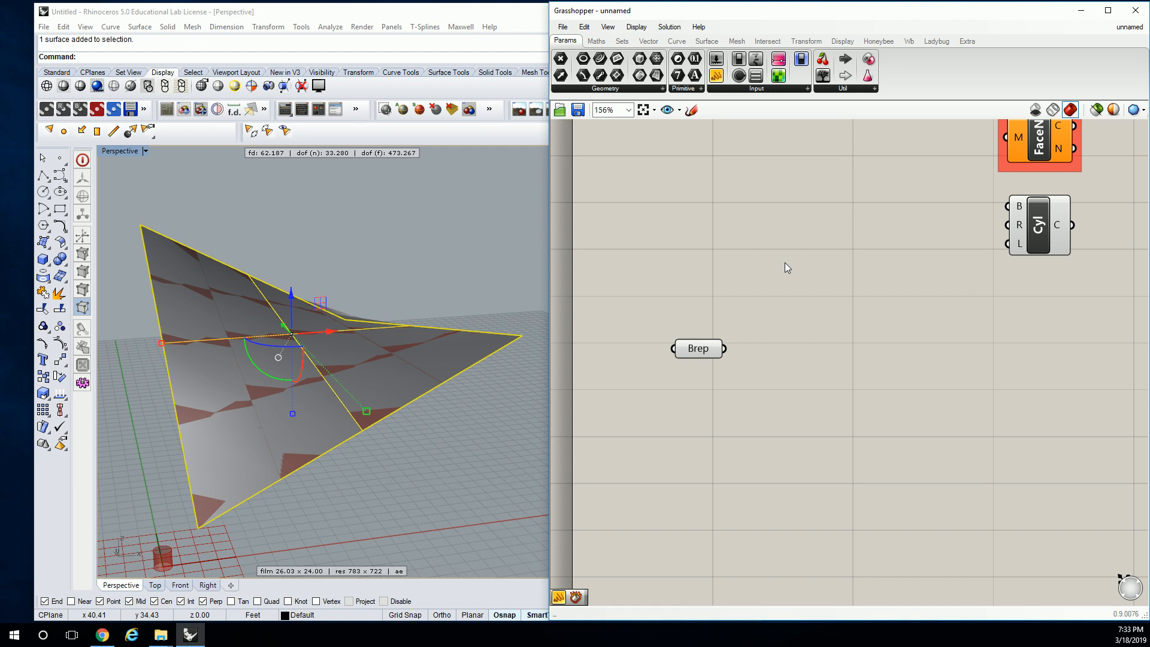
# Add Divide Domain² and Isotrim and wire the Brep surface into the subsurface component.
pyautogui.click(595, 41)
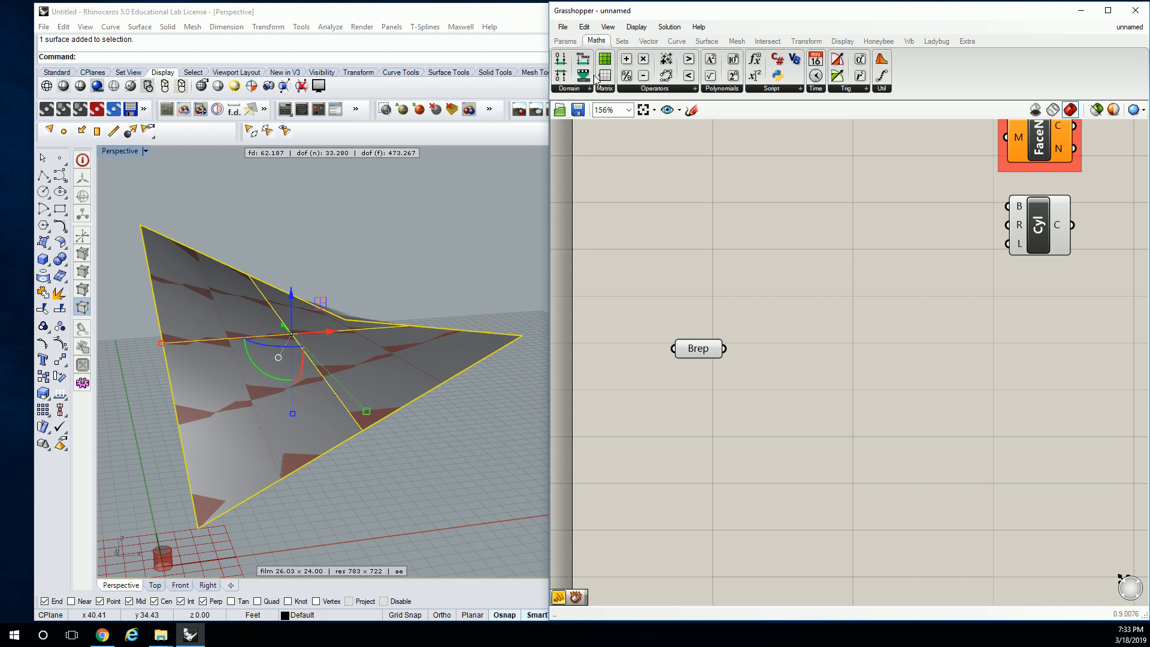
pyautogui.moveTo(751, 384)
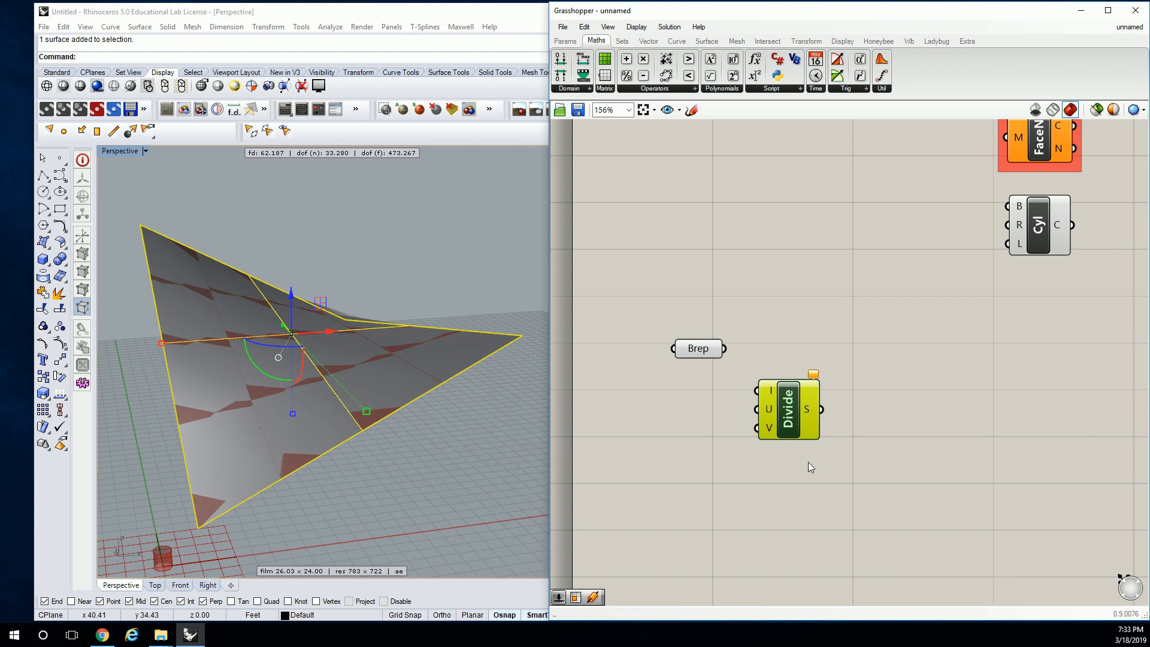
pyautogui.click(707, 40)
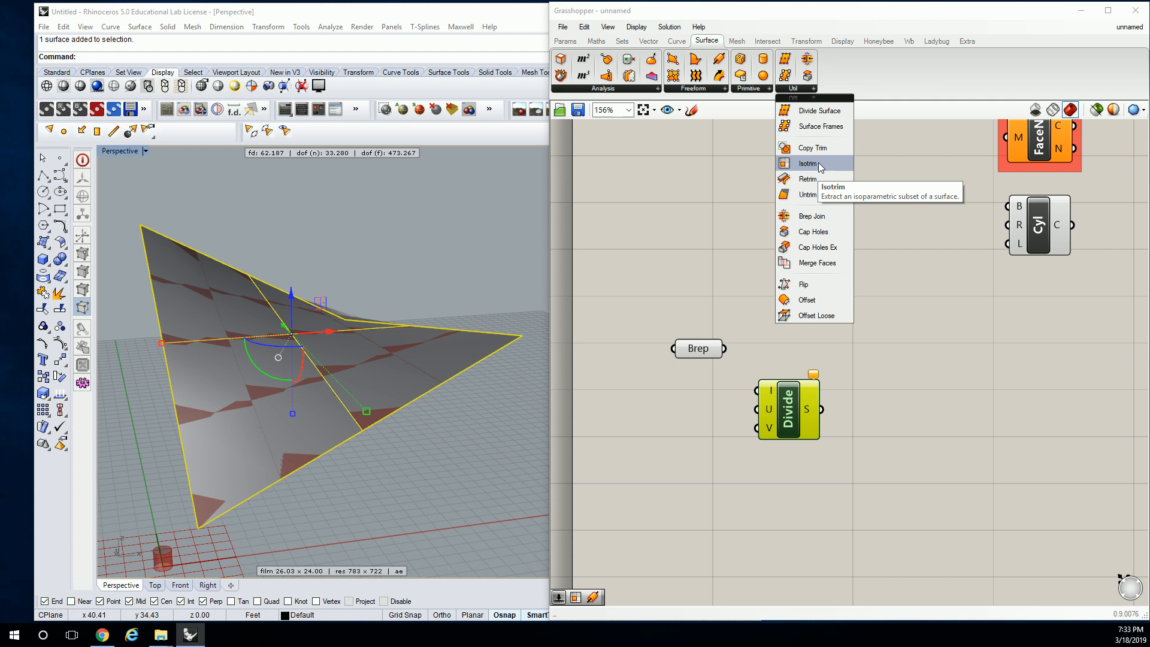
pyautogui.click(808, 163)
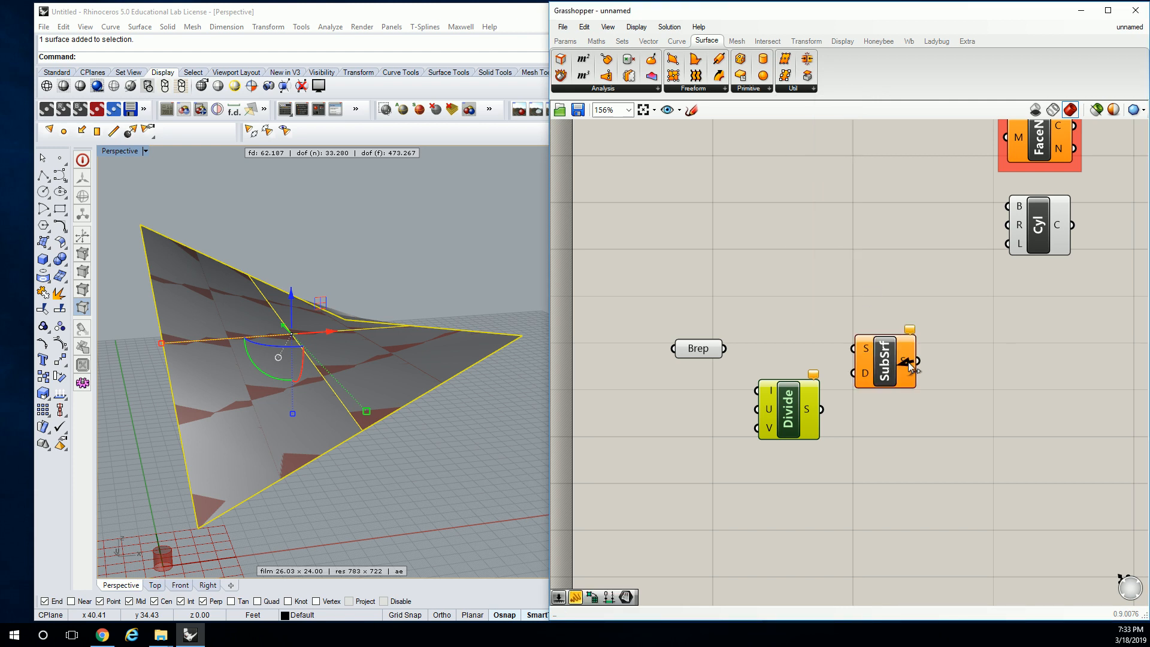
pyautogui.moveTo(724, 347); pyautogui.dragTo(864, 359)
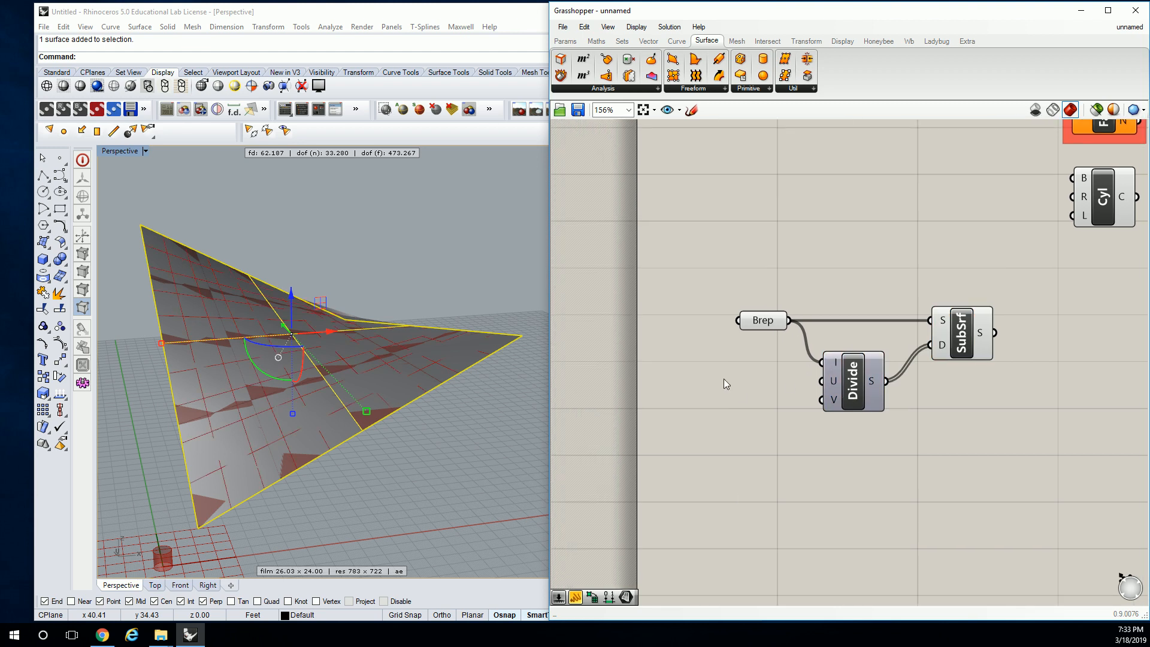
# Add U and V count sliders set to 7 and an Area component for panel centroids.
pyautogui.doubleClick(723, 381)
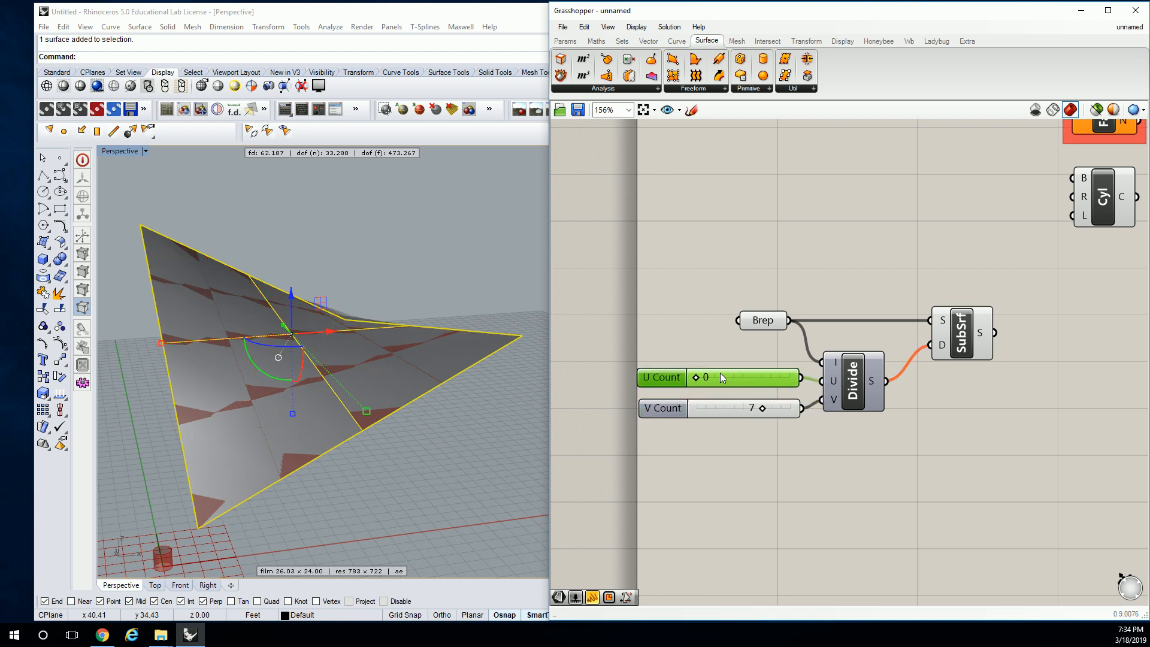
pyautogui.moveTo(701, 378); pyautogui.dragTo(741, 377)
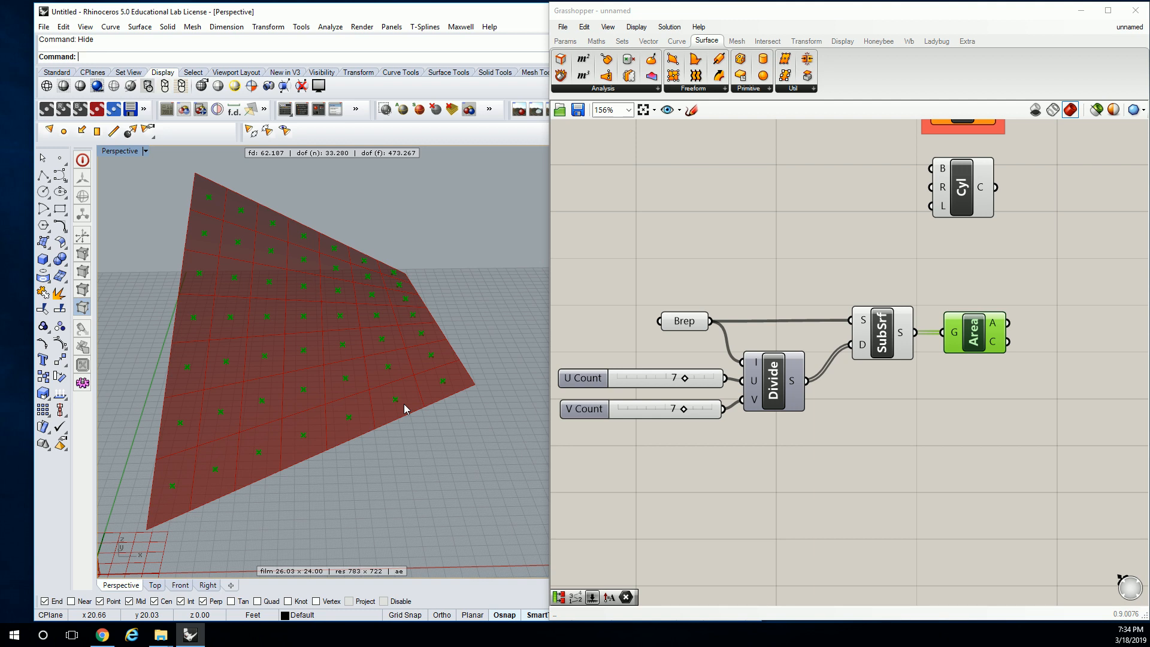
pyautogui.moveTo(406, 409)
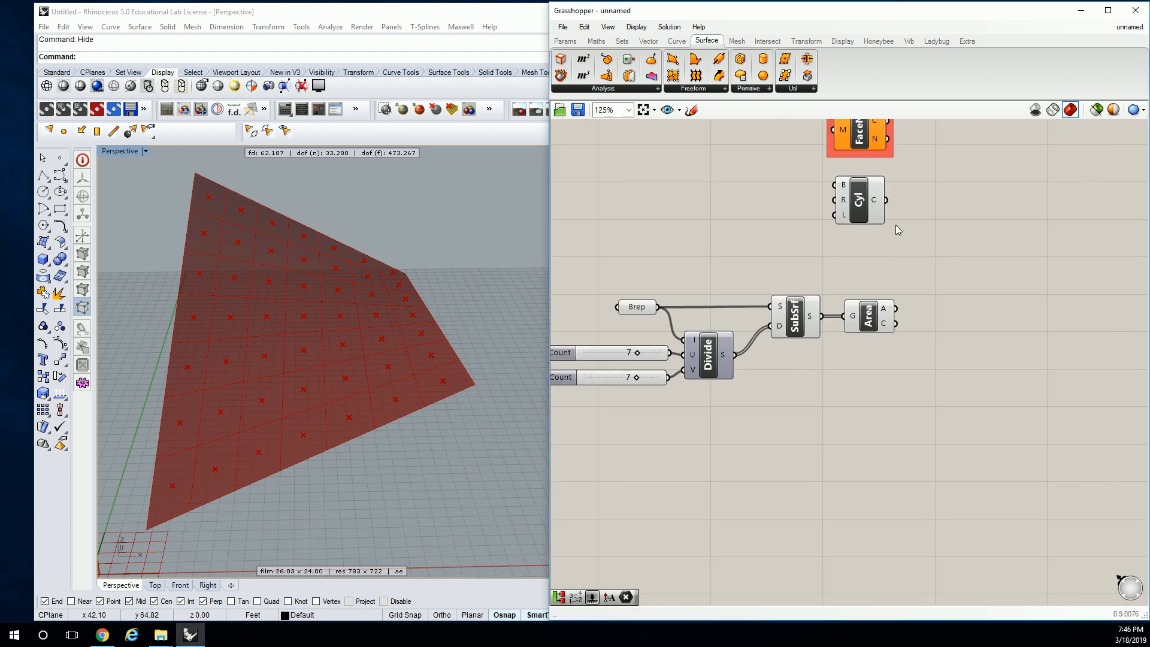
# Move the Cylinder component aside and place Evaluate Surface from the surface analysis list.
pyautogui.moveTo(858, 201); pyautogui.dragTo(1081, 322)
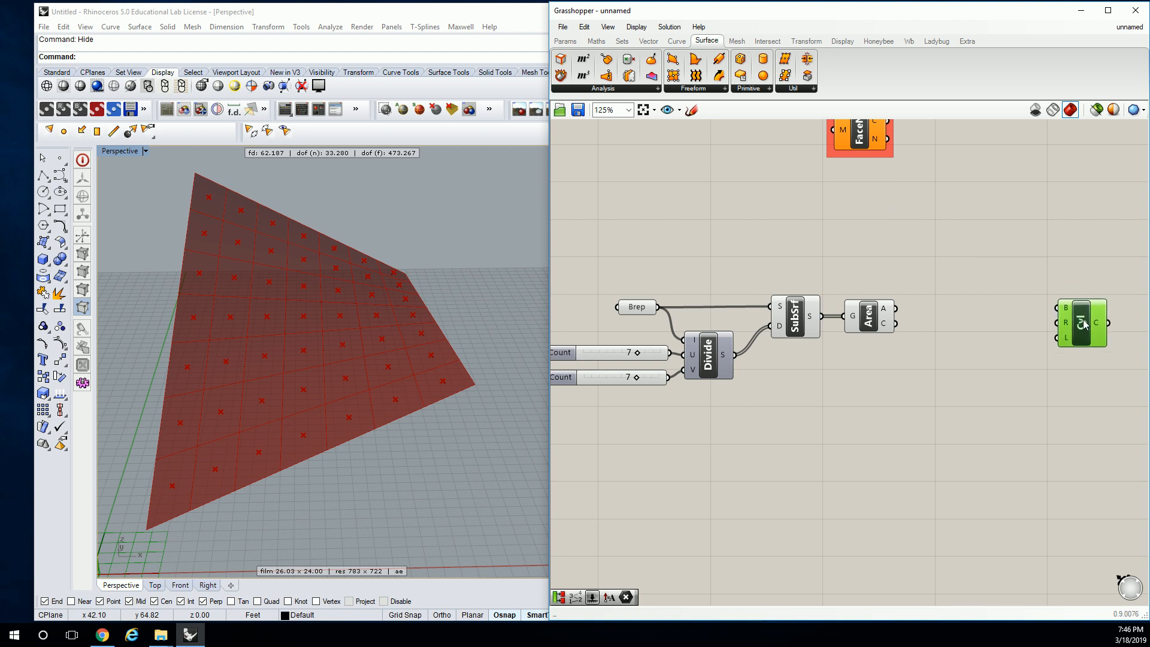
pyautogui.moveTo(1082, 322)
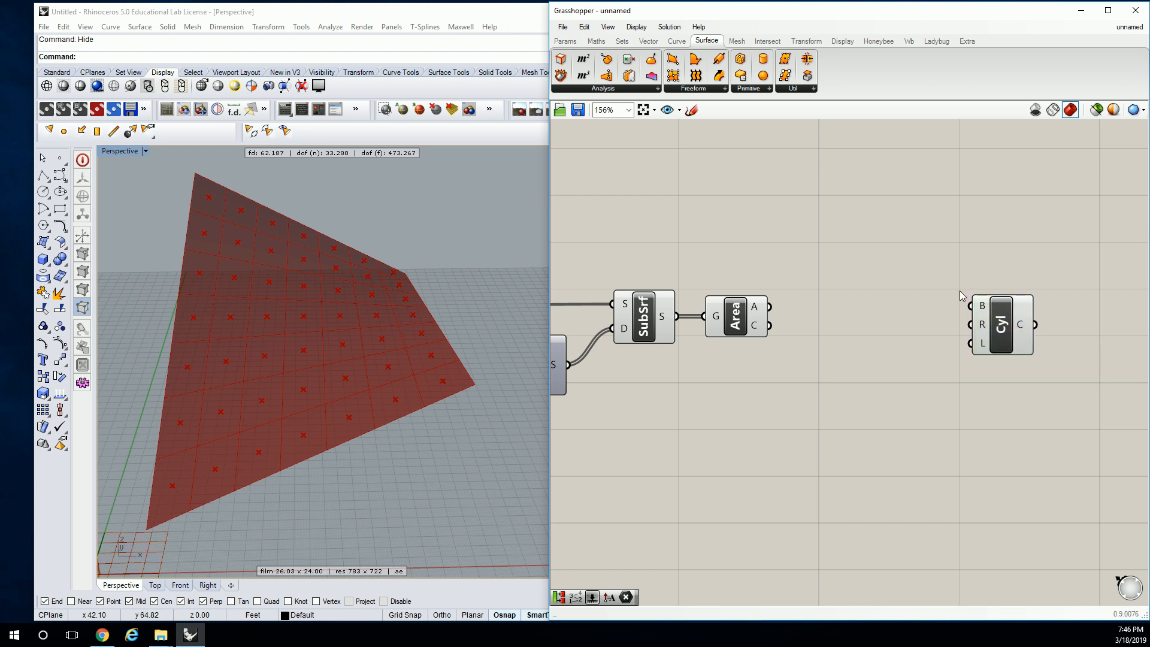
pyautogui.click(603, 87)
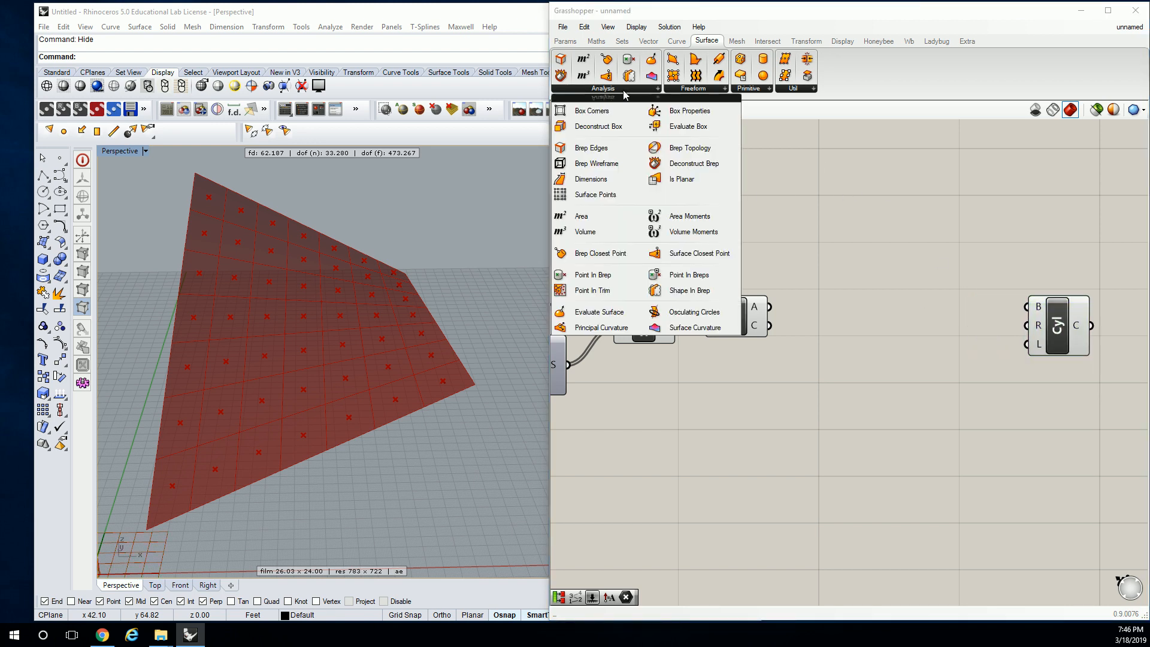
pyautogui.moveTo(582, 216)
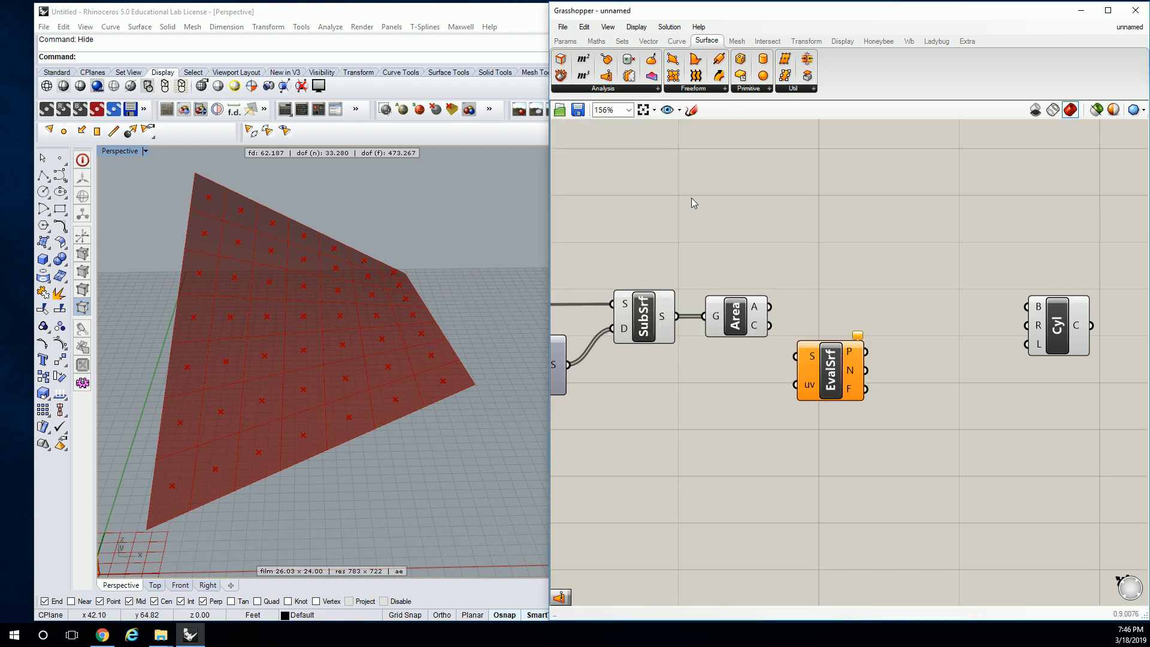
pyautogui.moveTo(858, 284)
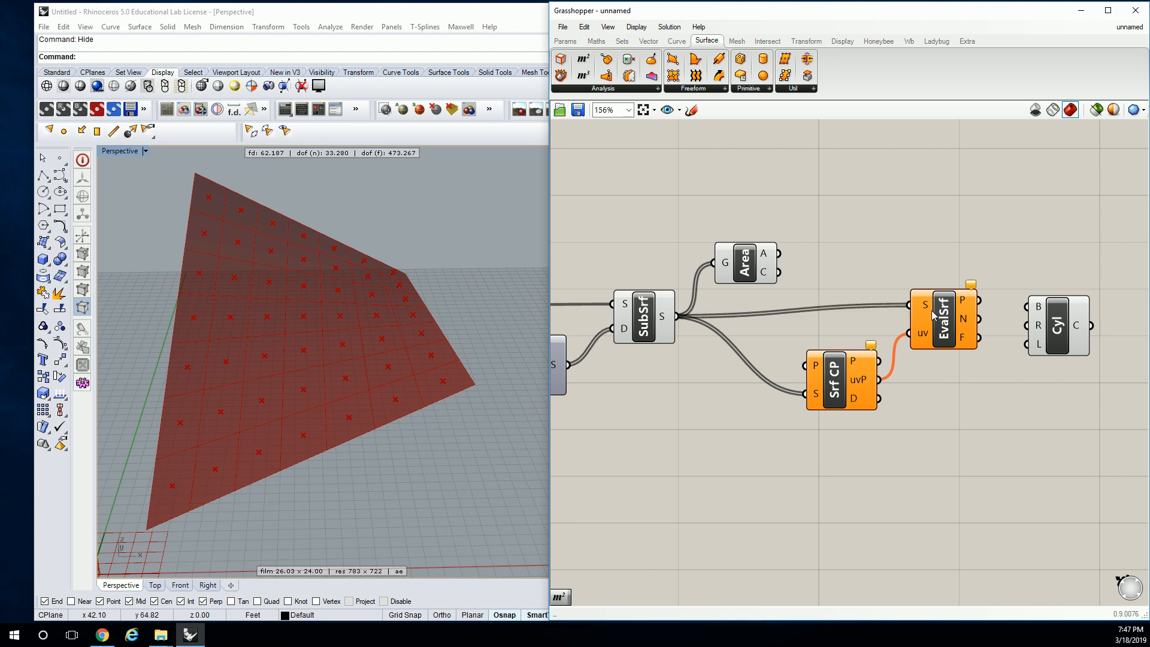
pyautogui.moveTo(782, 287)
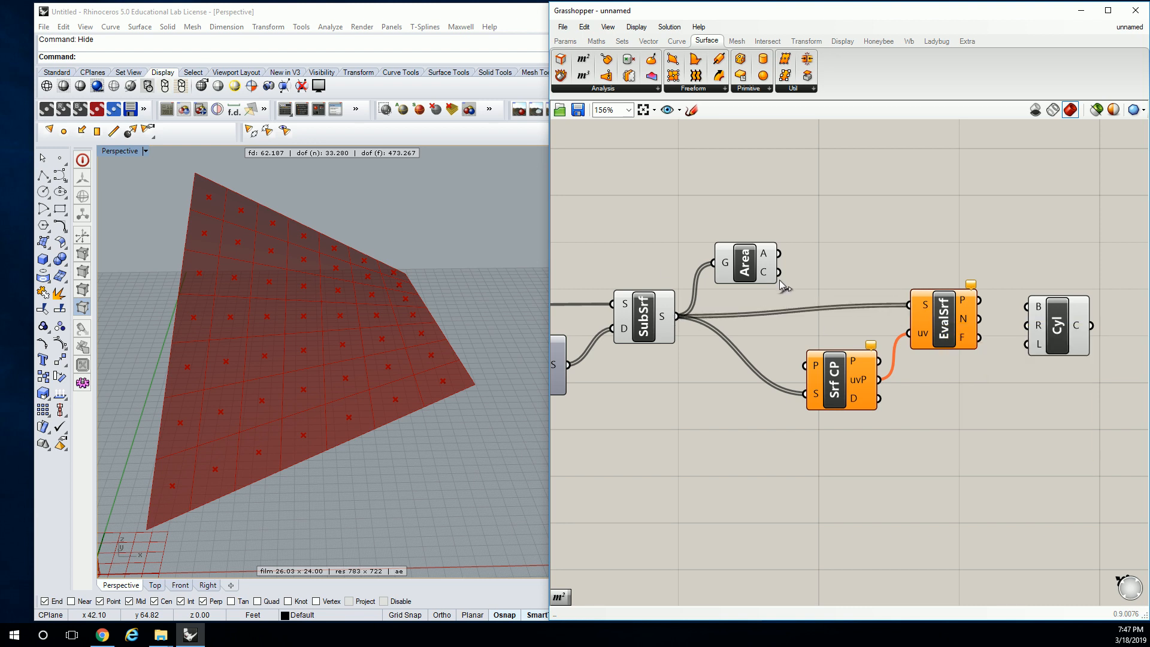
# Feed the panel centroids into Surface Closest Point driving Evaluate Surface's uv input.
pyautogui.click(833, 378)
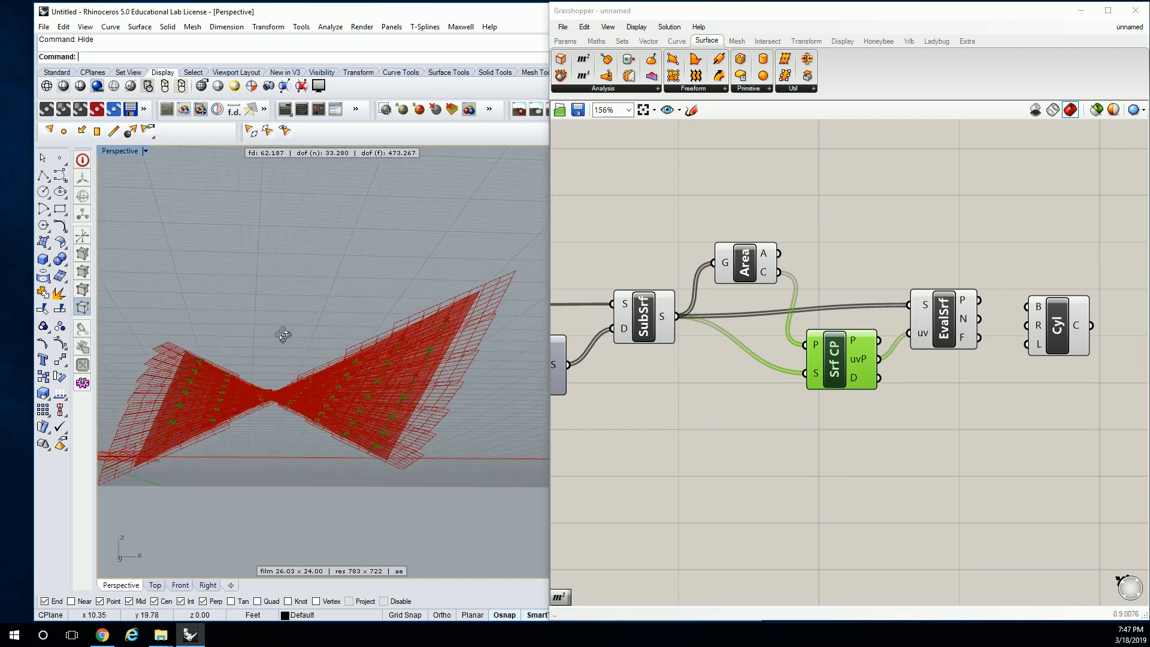
# Orbit the Rhino view to check the cylinders on every panel frame.
pyautogui.moveTo(284, 334); pyautogui.dragTo(330, 360)
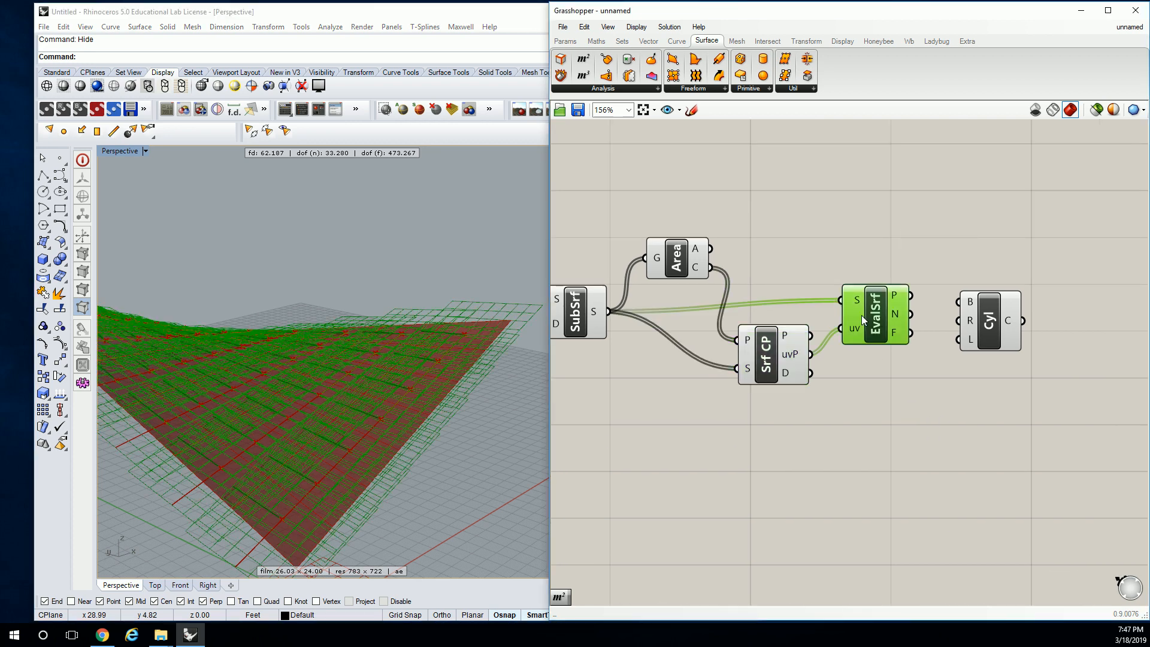
pyautogui.moveTo(900, 328)
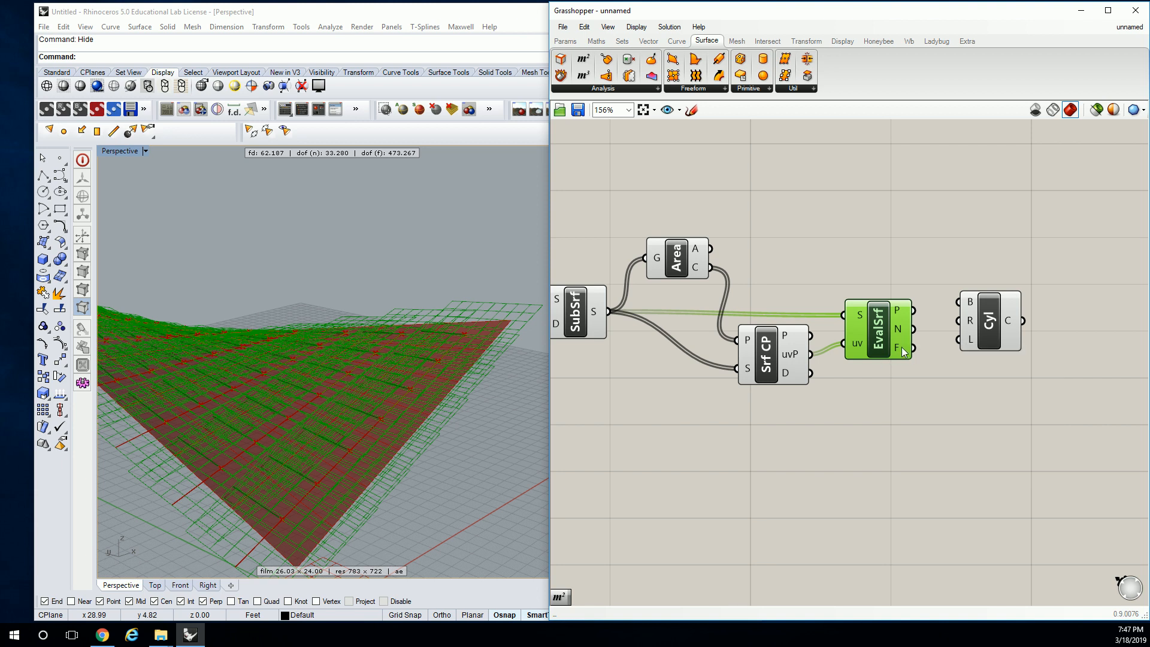
pyautogui.moveTo(901, 348)
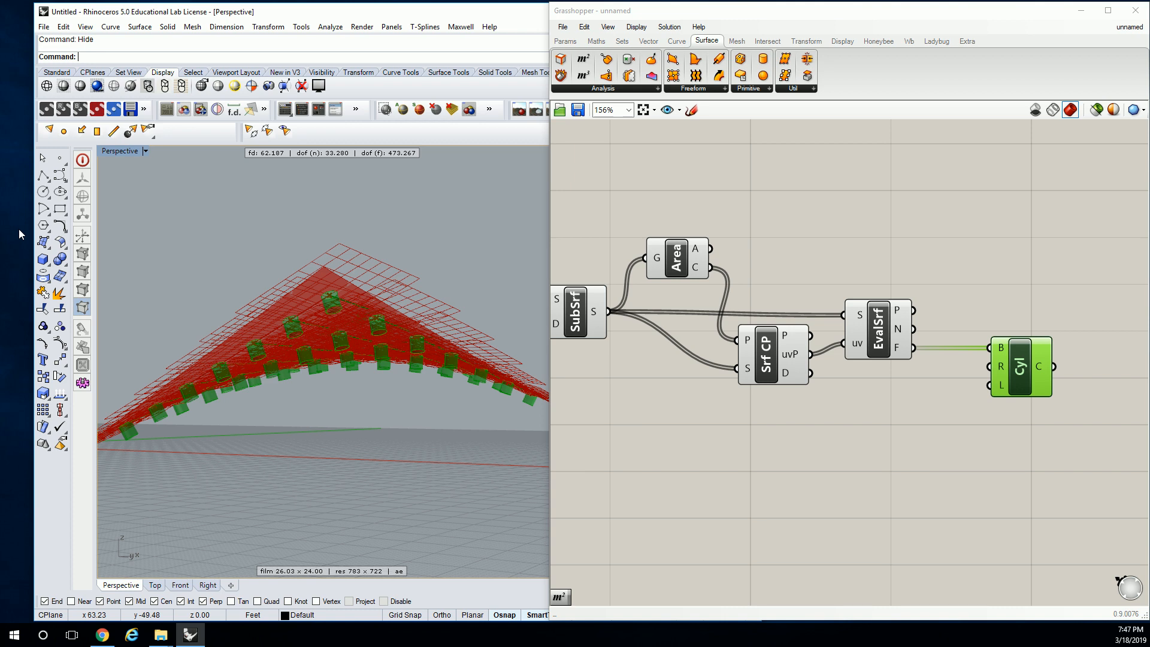
pyautogui.moveTo(277, 353)
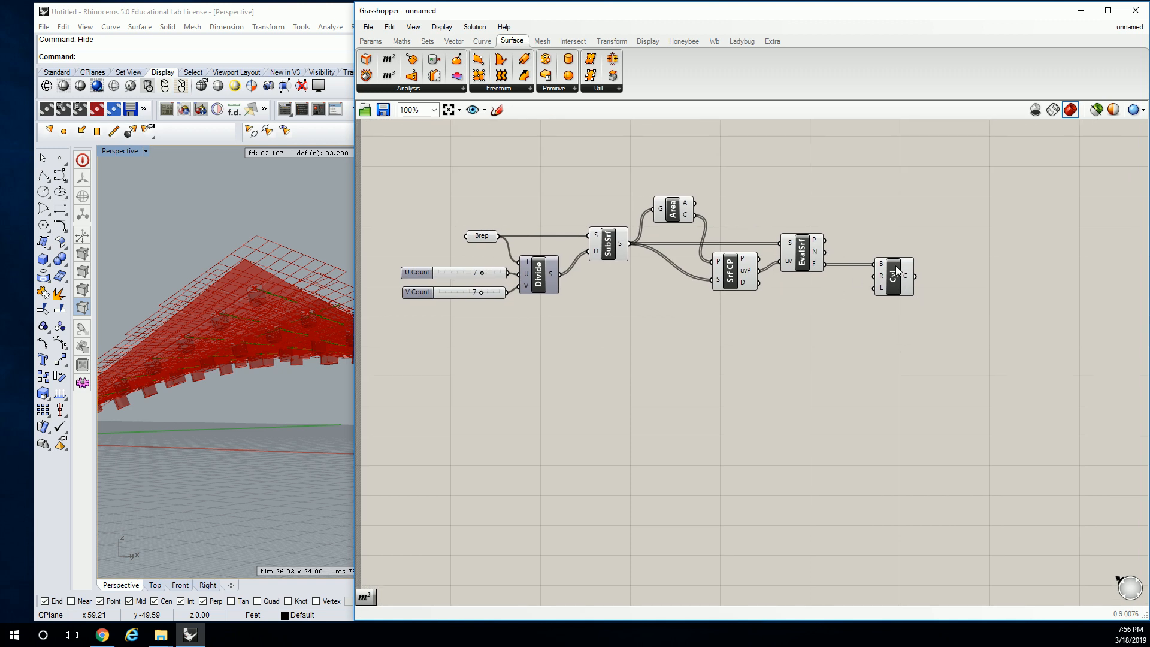
pyautogui.moveTo(894, 275)
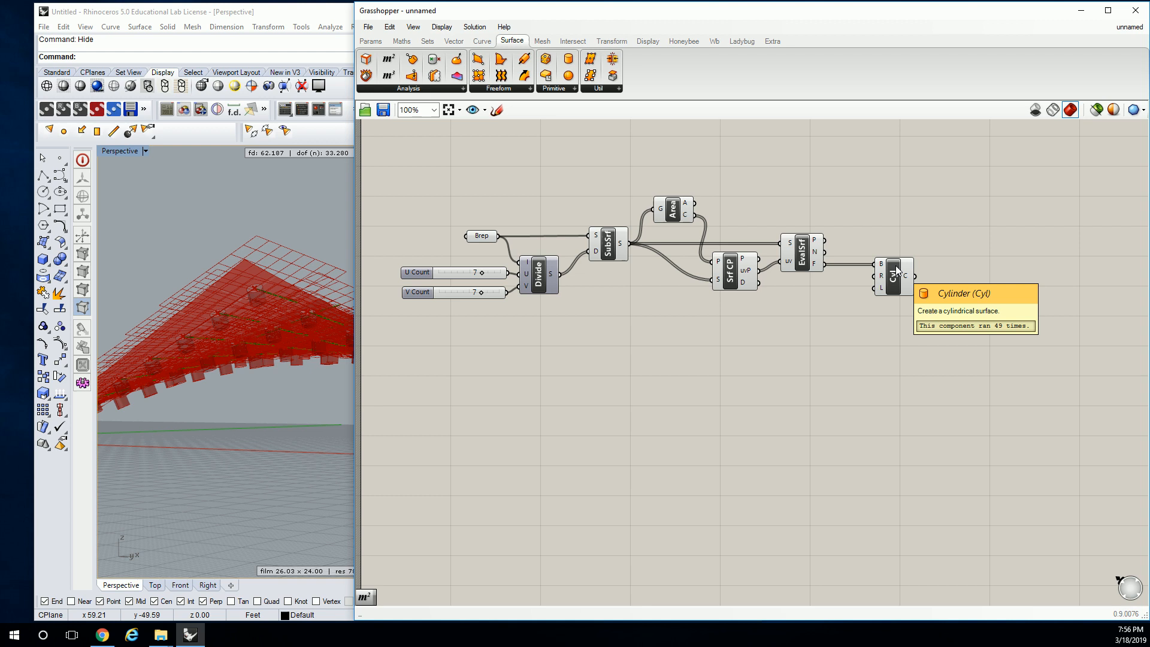
pyautogui.moveTo(892, 272)
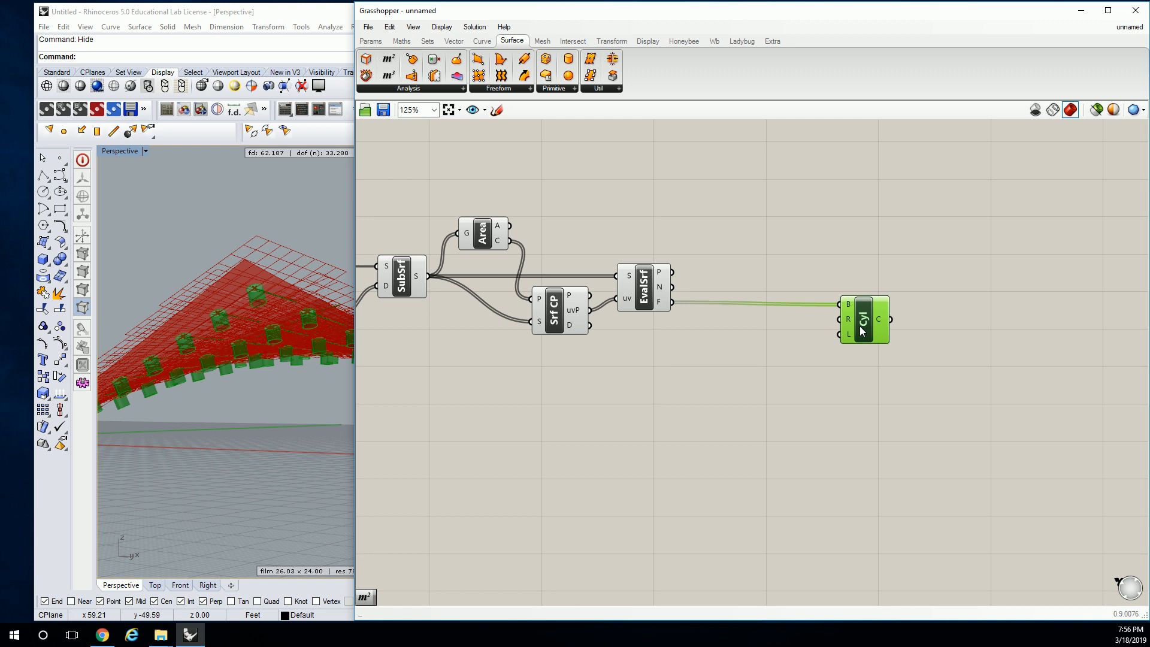
pyautogui.moveTo(863, 319)
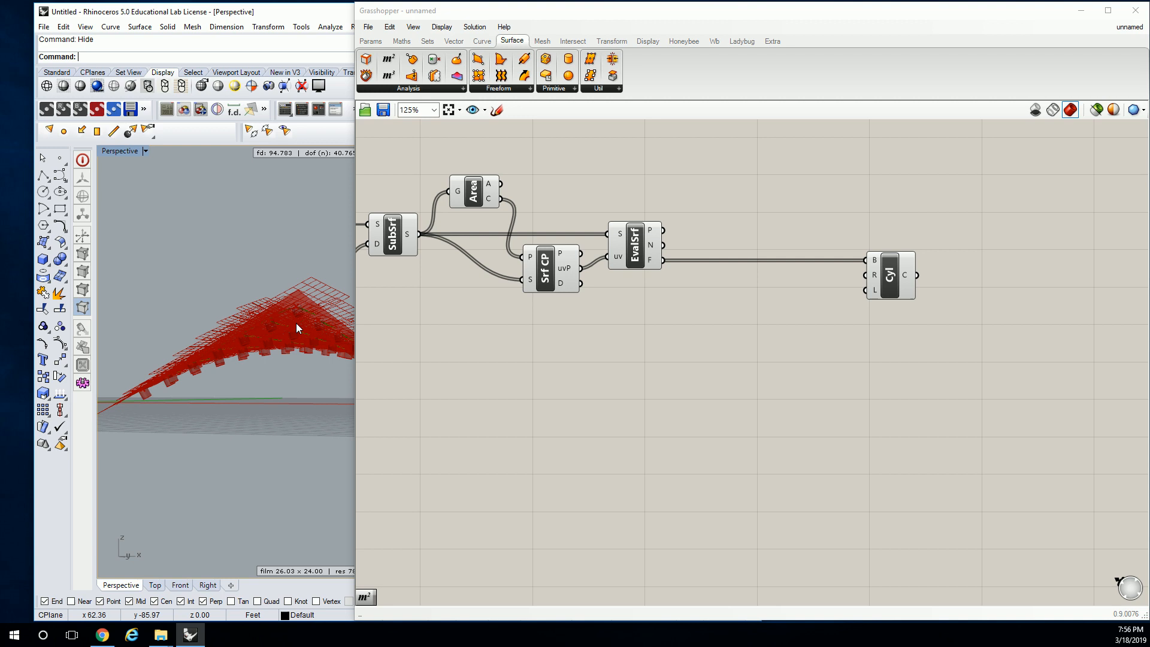
# Add a Point parameter and set it to one attractor point near the surface corner.
pyautogui.click(371, 41)
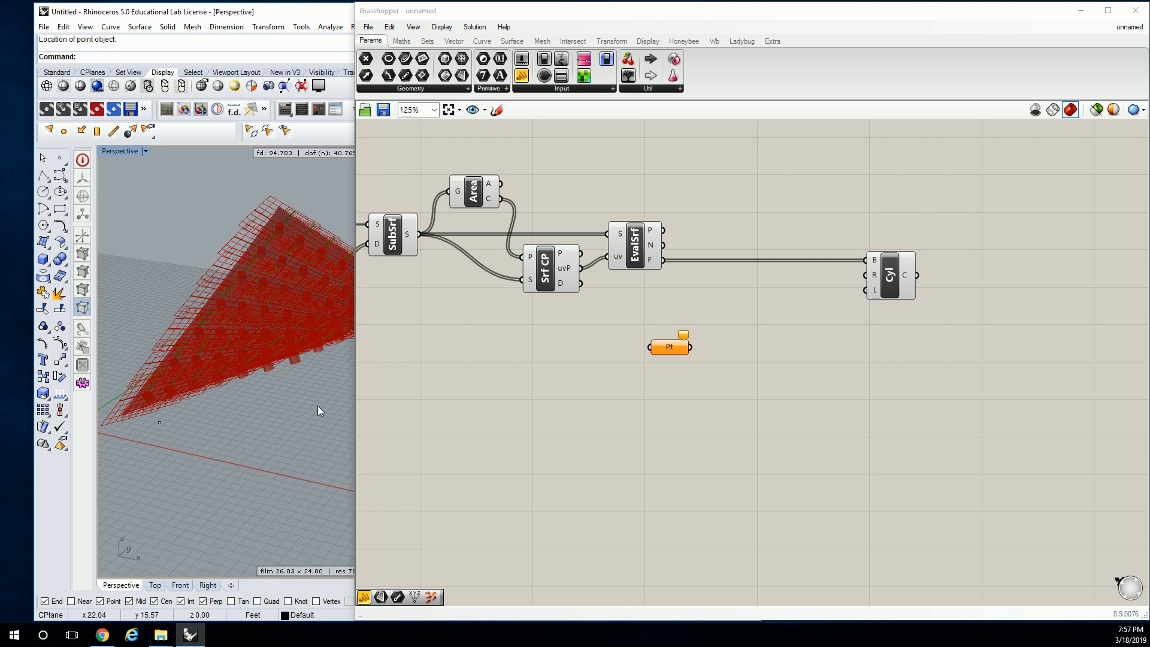
pyautogui.rightClick(668, 346)
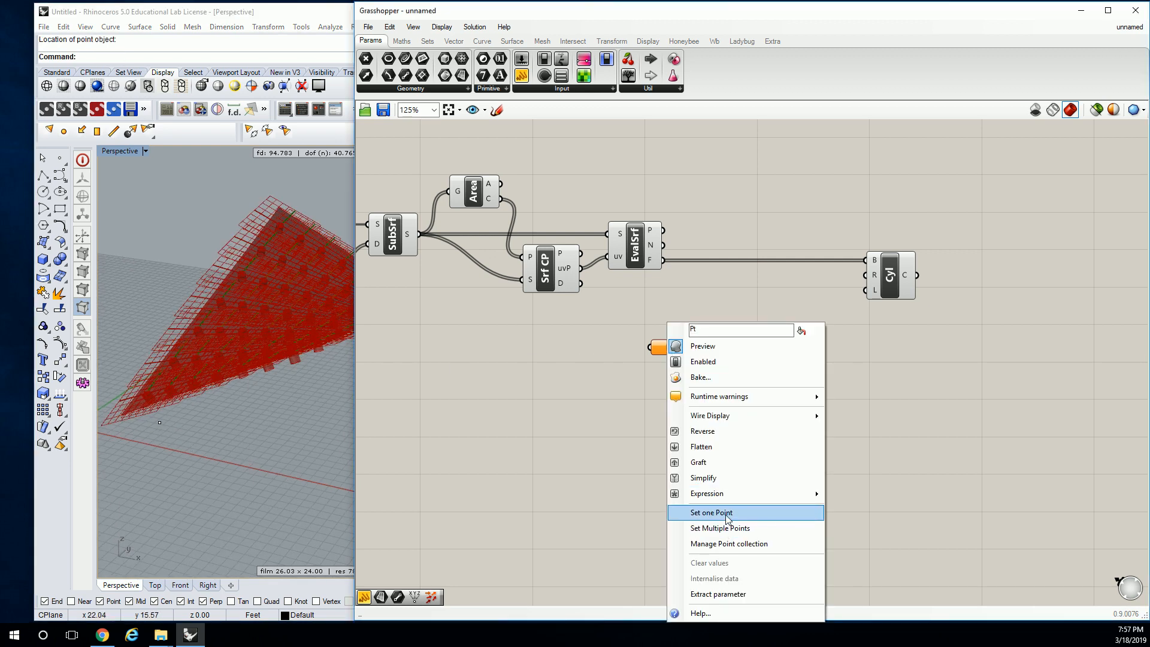
pyautogui.click(708, 511)
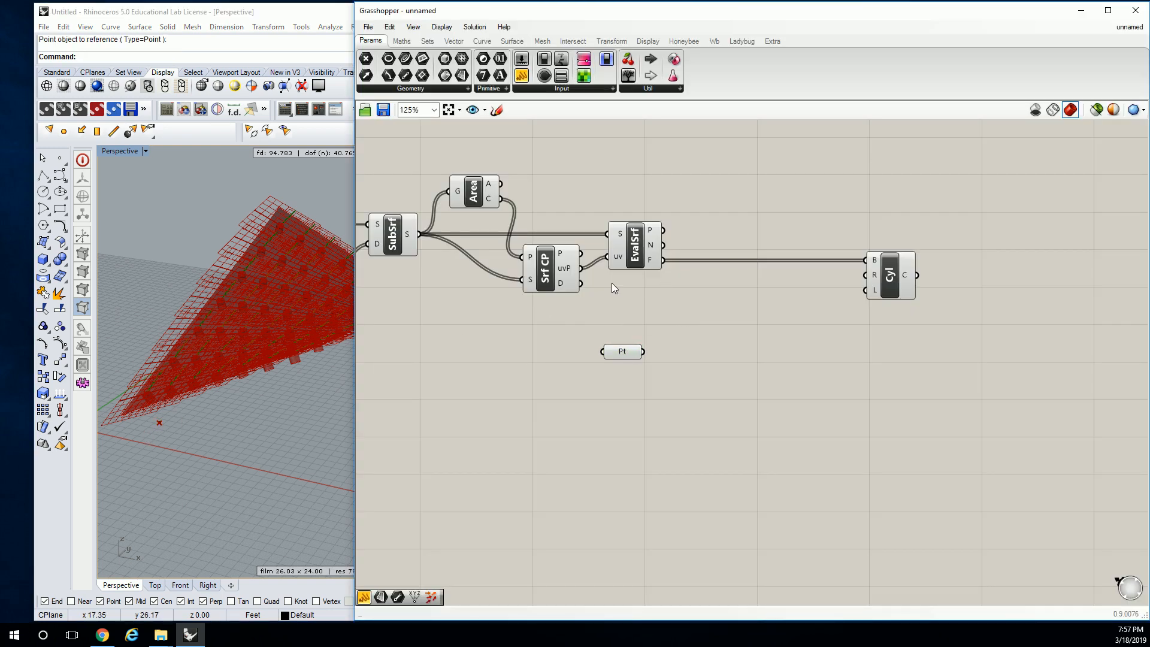
pyautogui.click(482, 41)
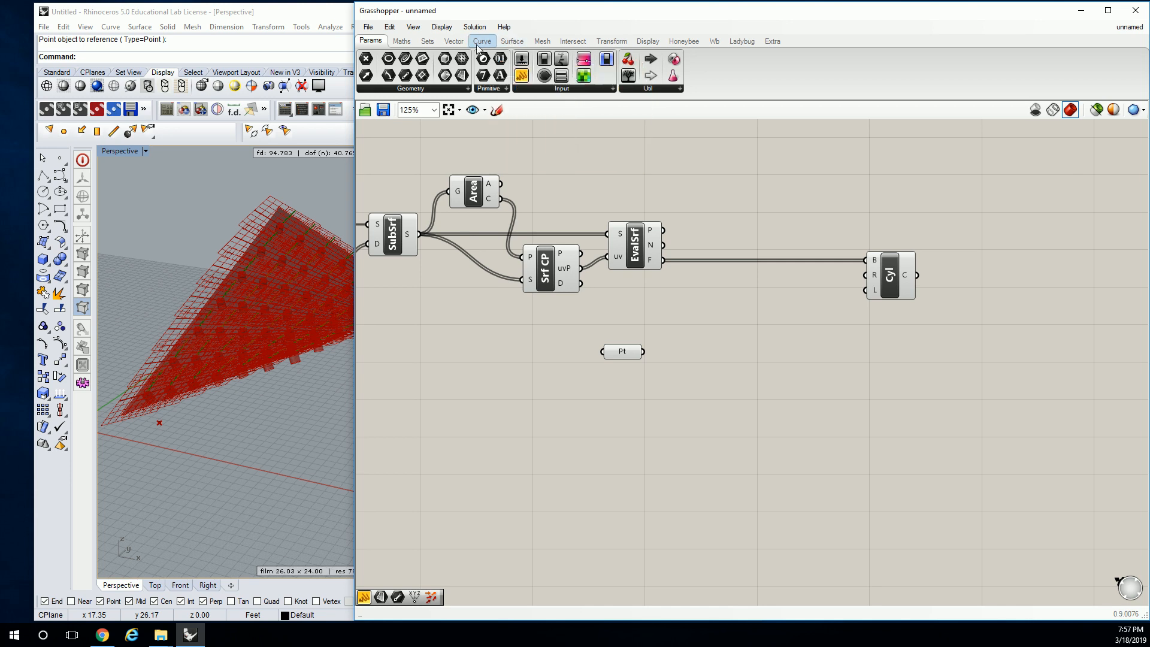
# Place a Closest Point component from the vector point tools beside the attractor point.
pyautogui.click(453, 40)
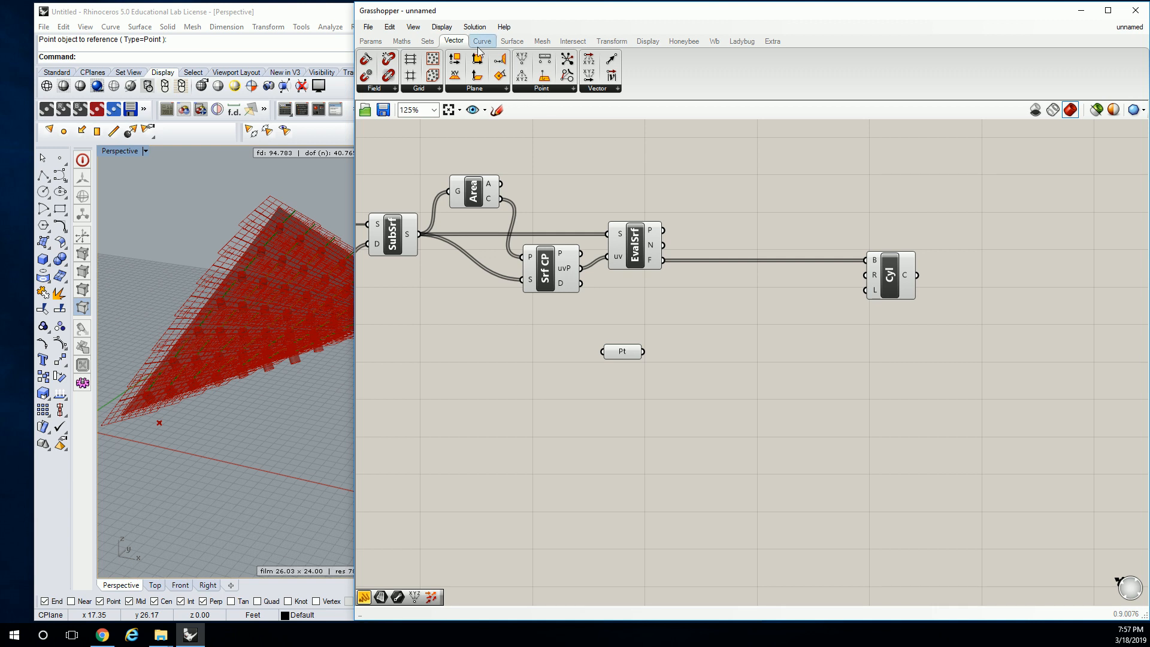
pyautogui.click(618, 87)
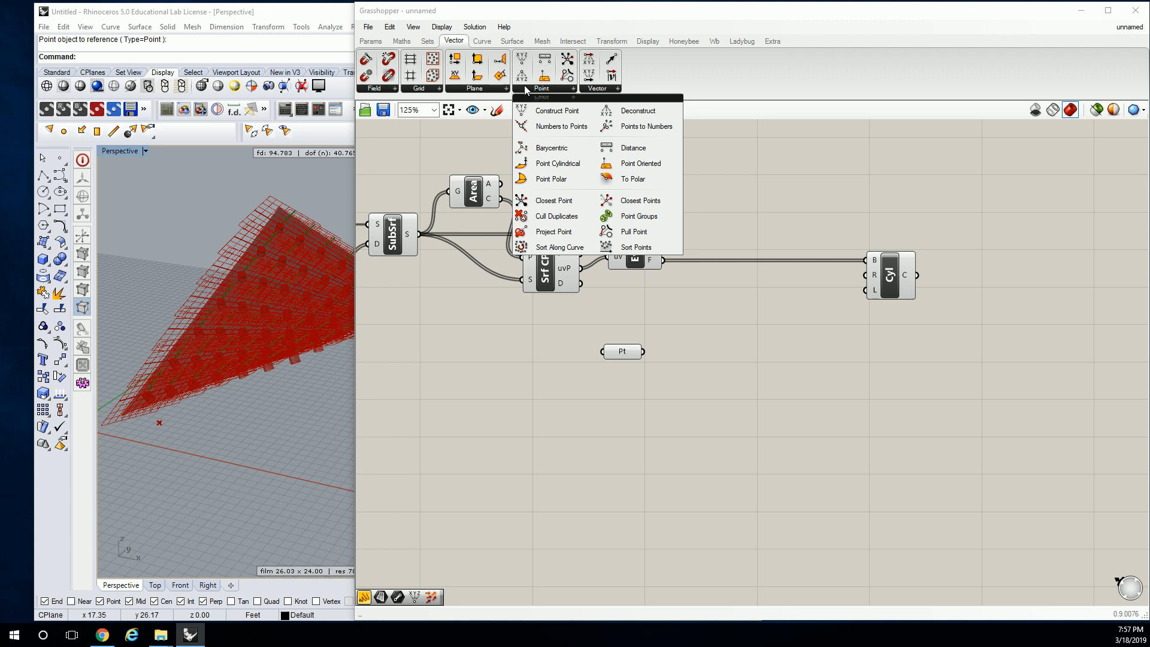
pyautogui.moveTo(553, 200)
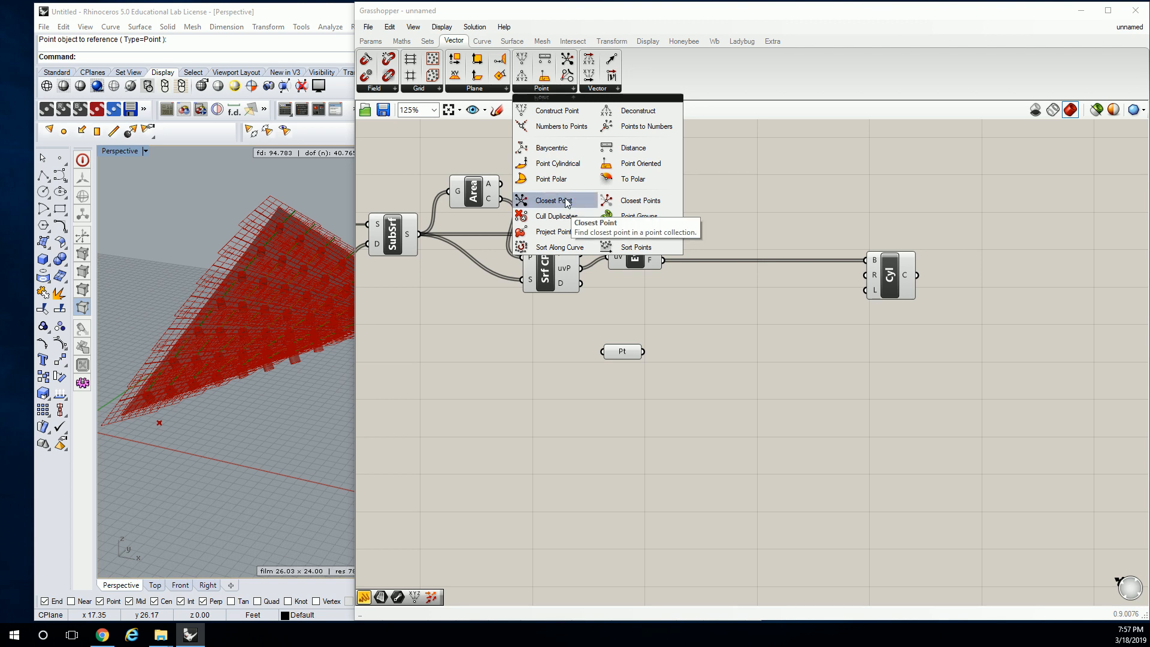
pyautogui.click(557, 200)
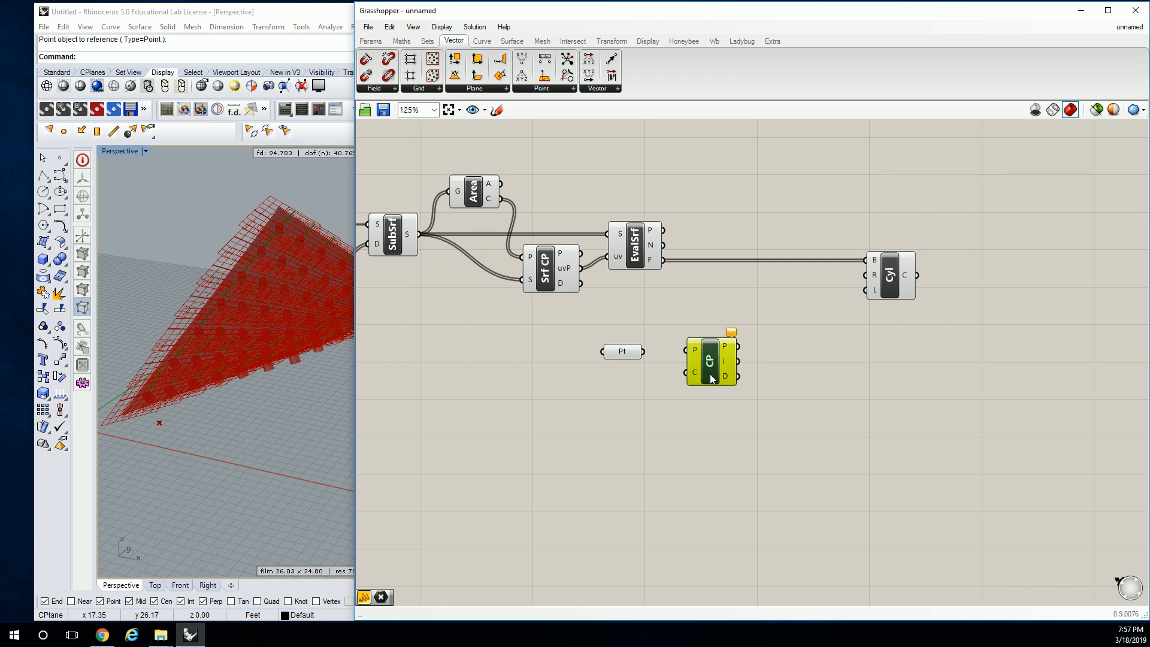
pyautogui.moveTo(694, 351)
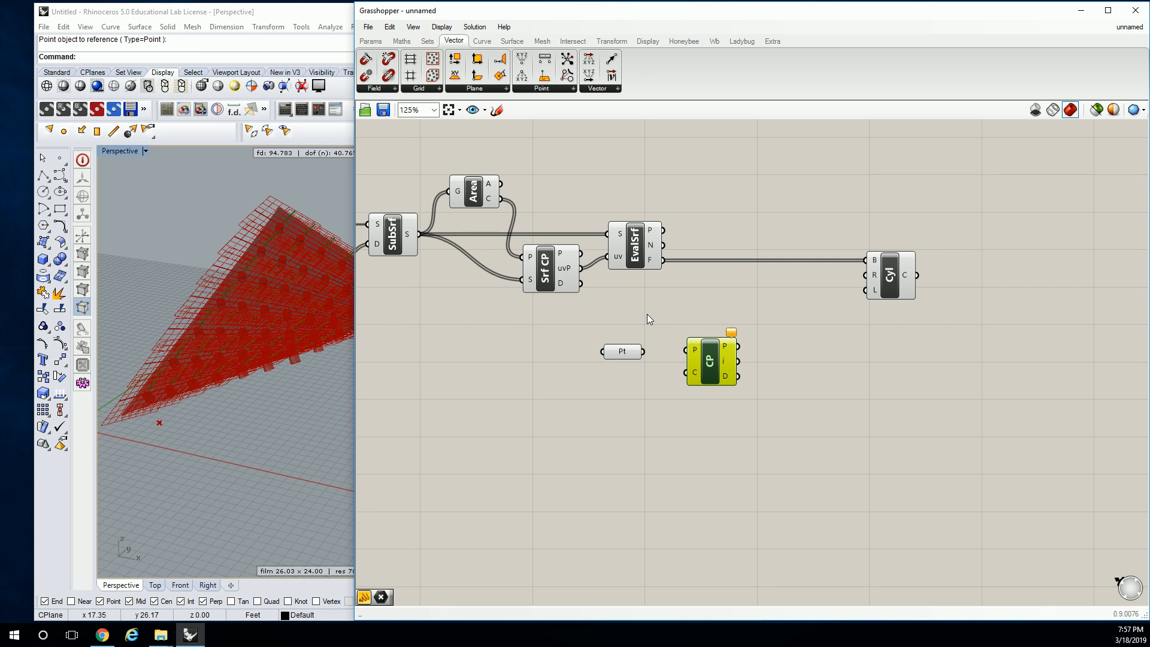
# Wire centroids and attractor point into Closest Point and use its distances as cylinder lengths.
pyautogui.moveTo(497, 184); pyautogui.dragTo(694, 359)
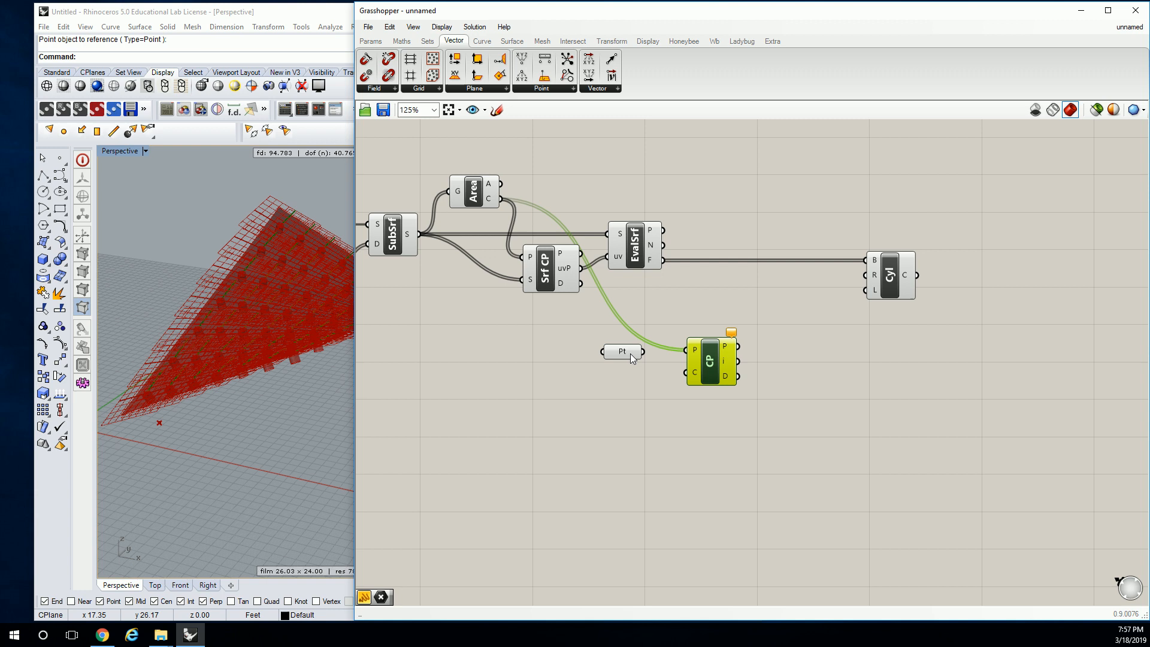
pyautogui.moveTo(621, 351); pyautogui.dragTo(642, 370)
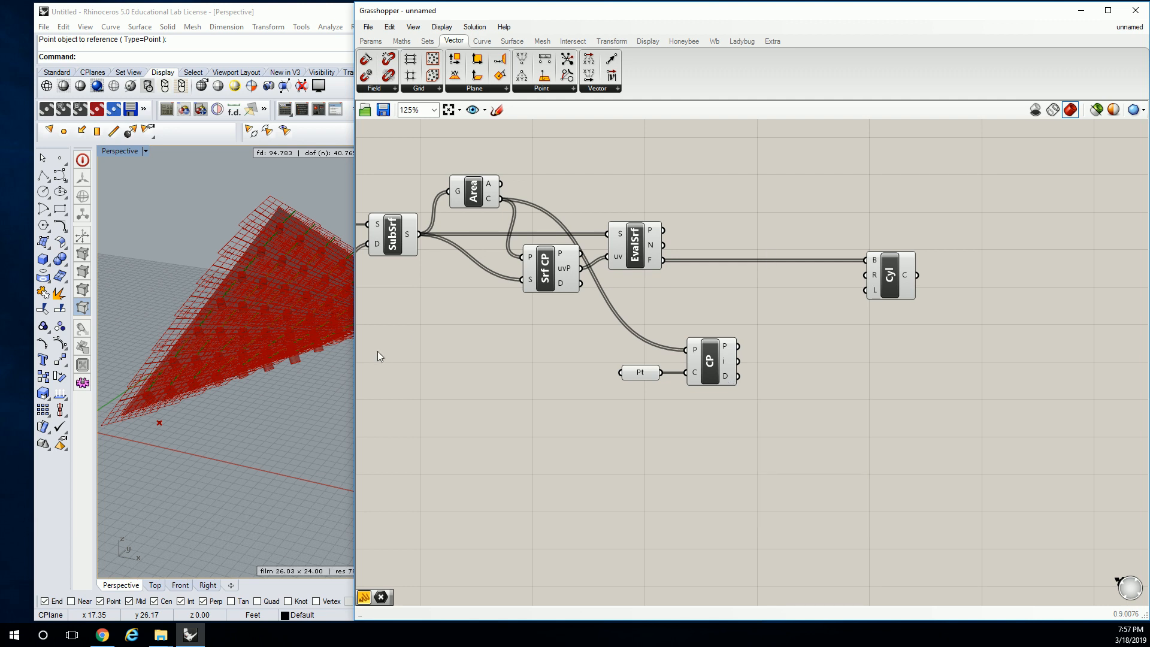
pyautogui.moveTo(737, 376); pyautogui.dragTo(771, 377)
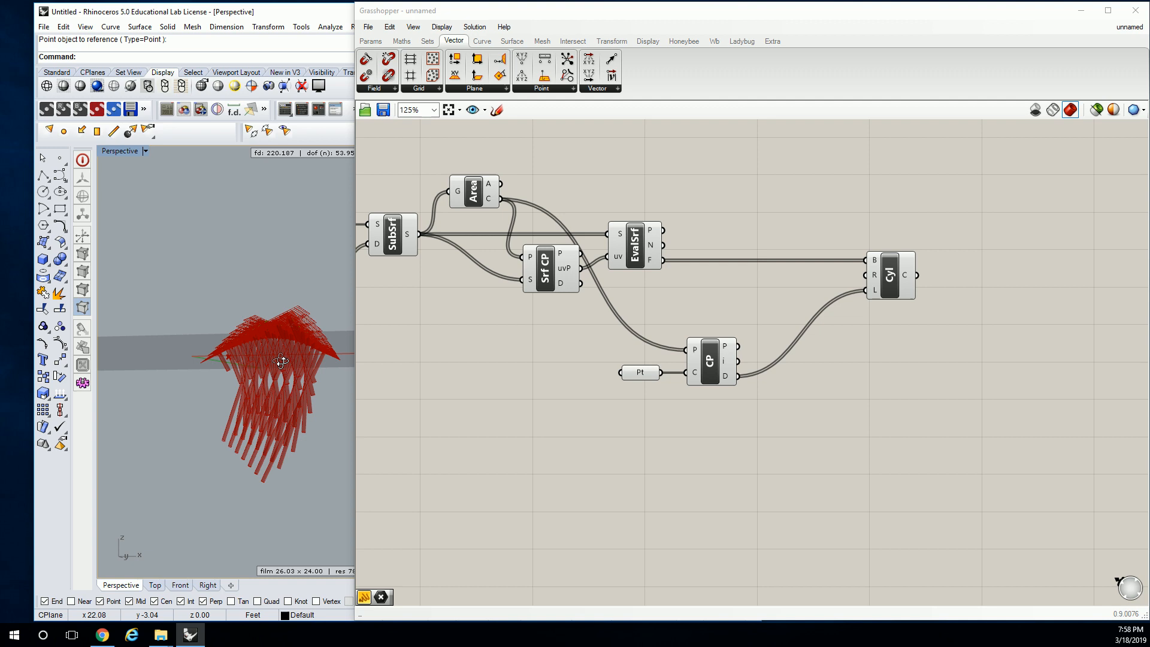
pyautogui.moveTo(279, 359); pyautogui.dragTo(299, 388)
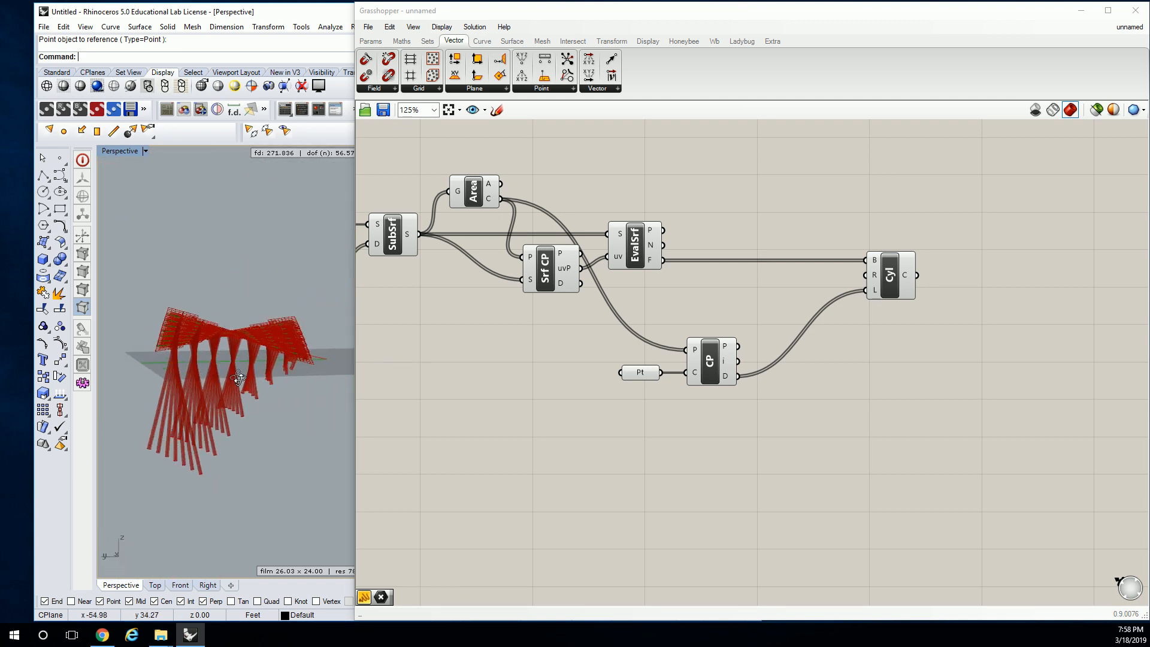
pyautogui.moveTo(238, 377); pyautogui.dragTo(300, 335)
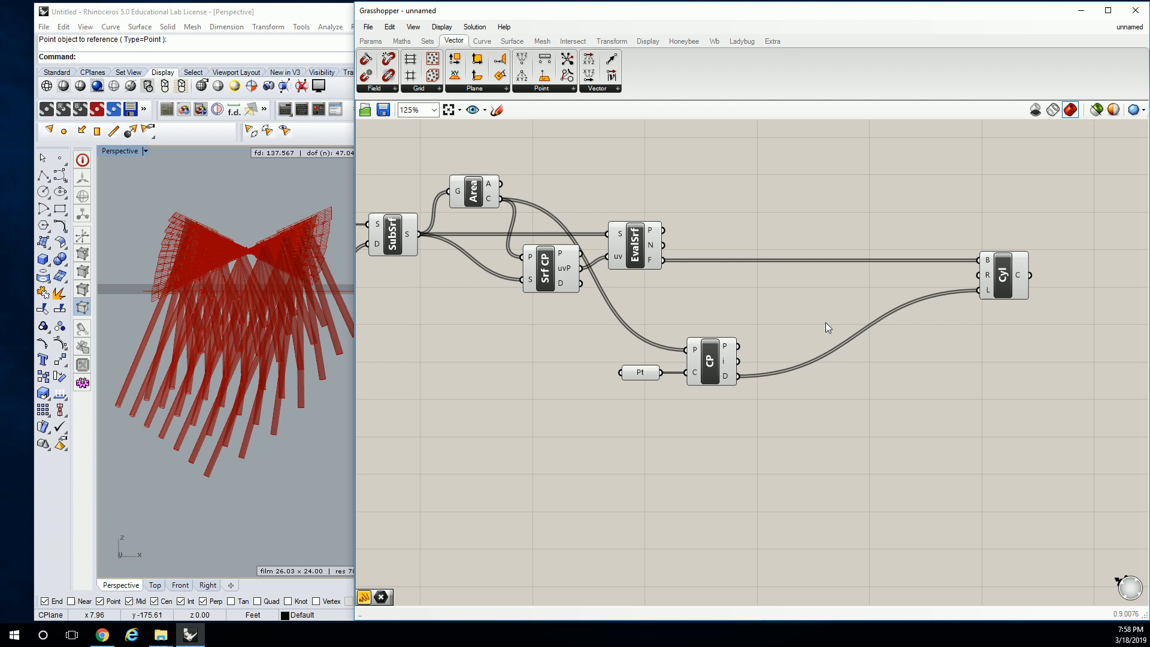
pyautogui.moveTo(910, 358)
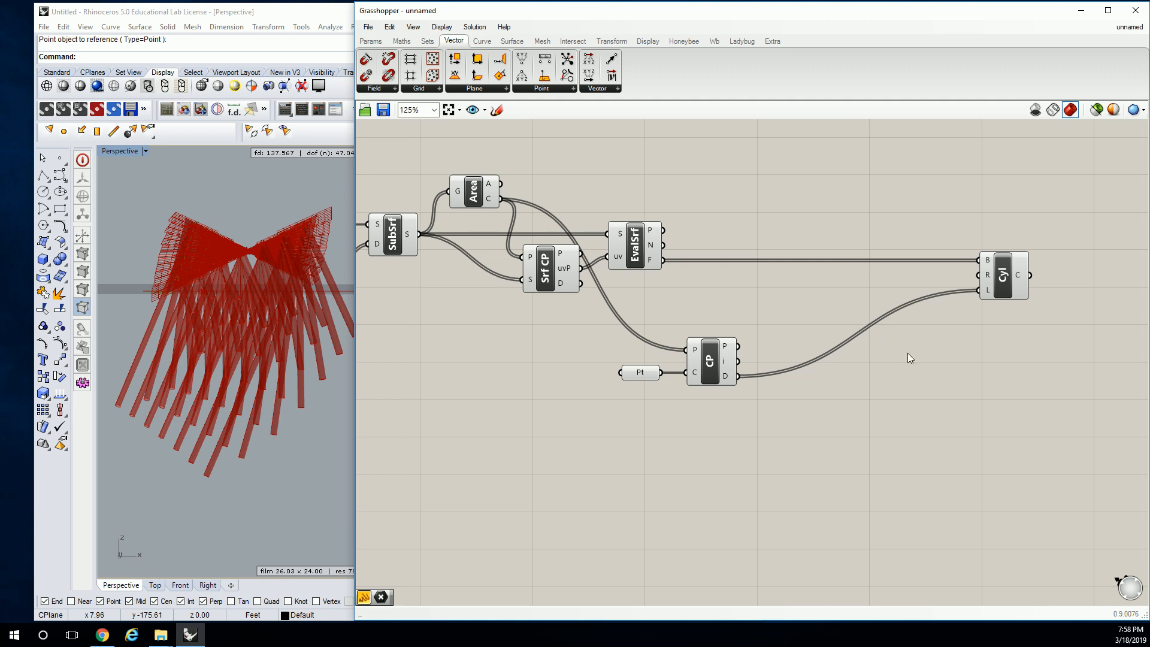
# Search 'remap' and place a Remap Numbers component near the cylinder.
pyautogui.write('remap')
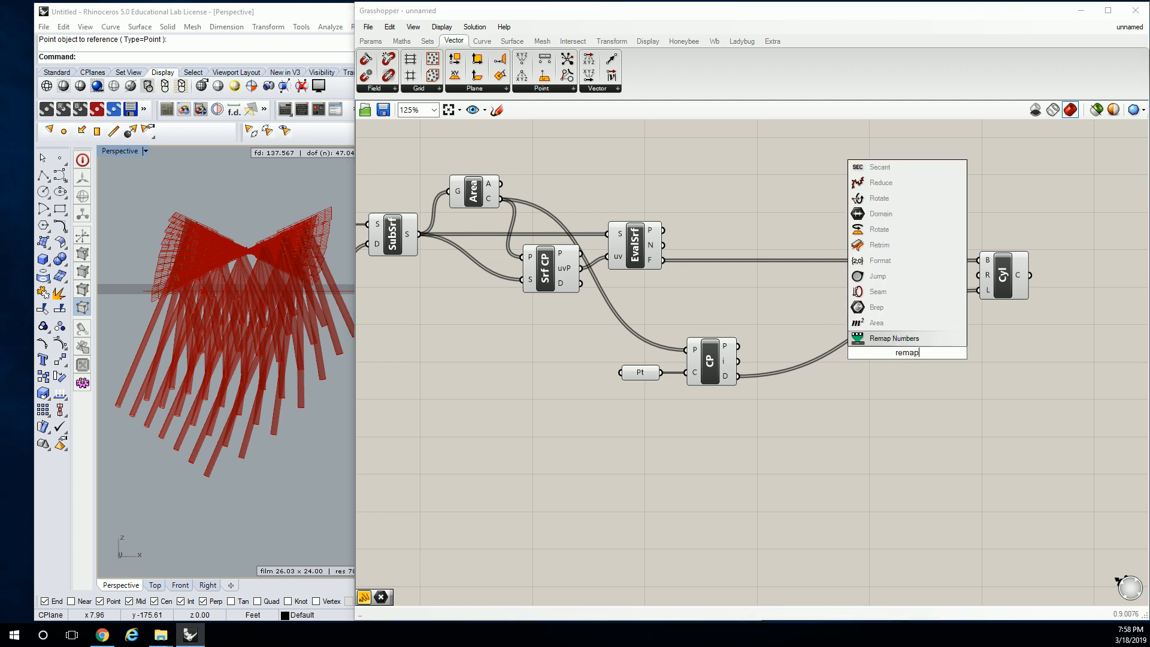
pyautogui.click(893, 338)
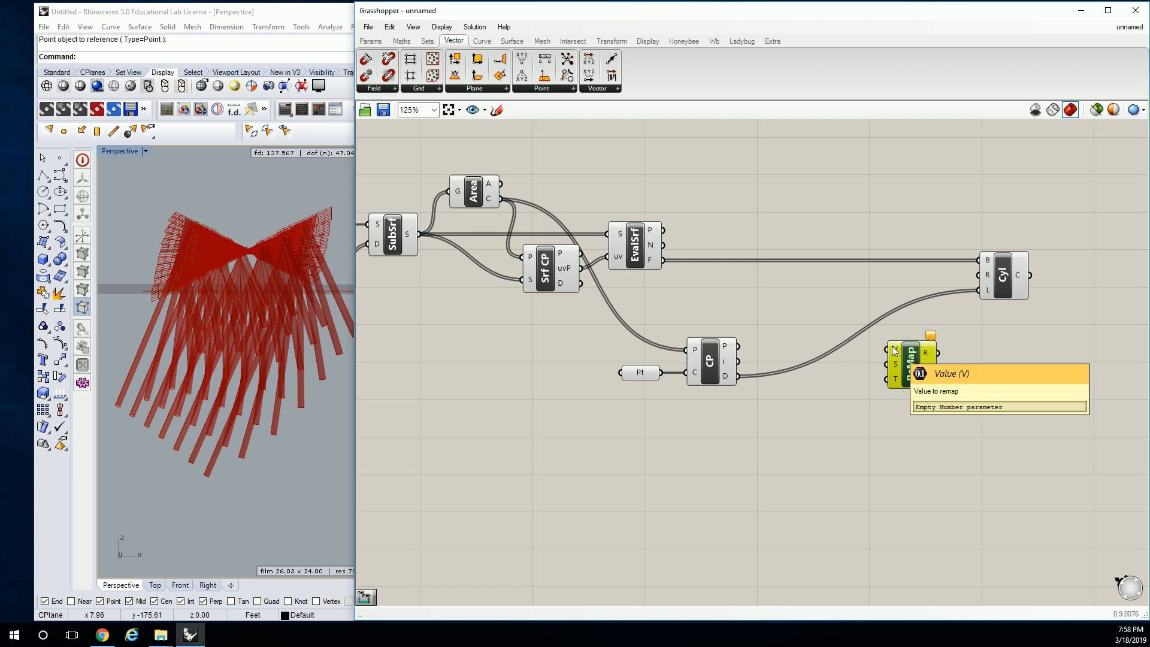
pyautogui.moveTo(896, 366)
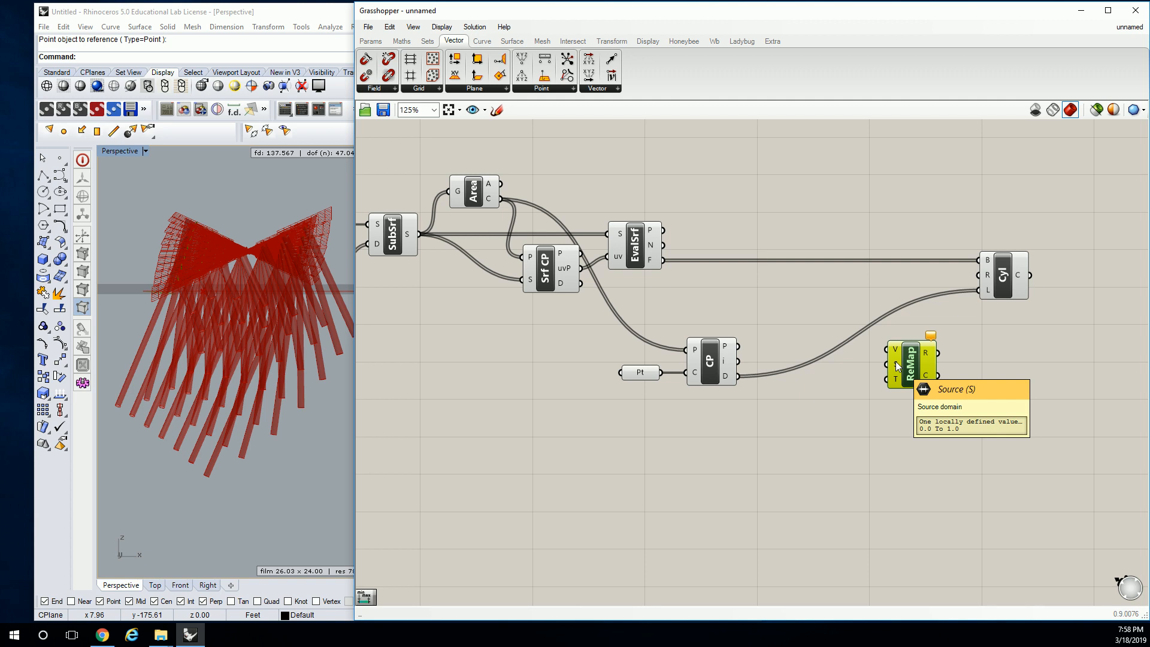
pyautogui.moveTo(897, 380)
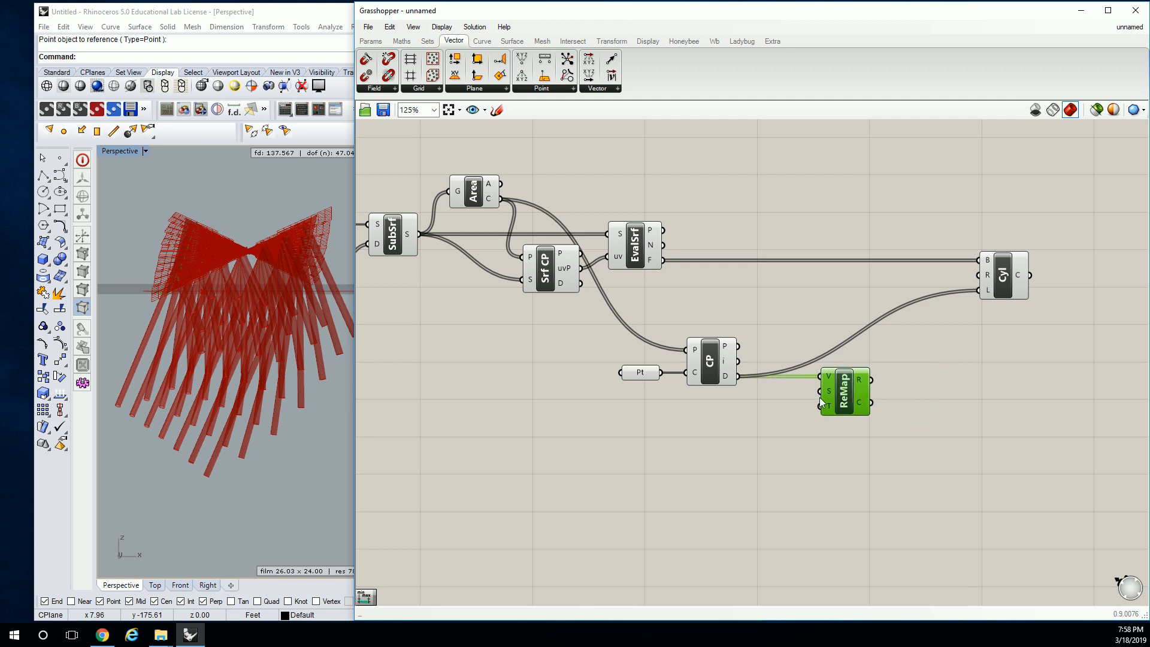
# Add Bounds and a 1 to 15 Construct Domain from Maths, wiring them into ReMap S and T for cylinder lengths.
pyautogui.click(371, 41)
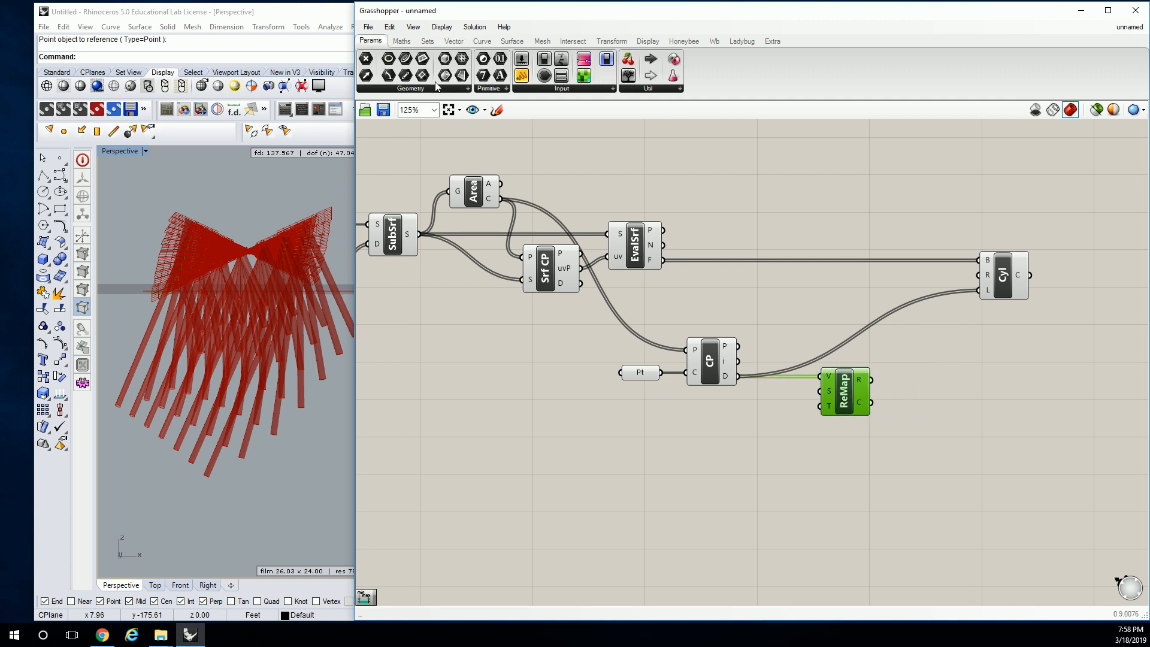
pyautogui.click(401, 40)
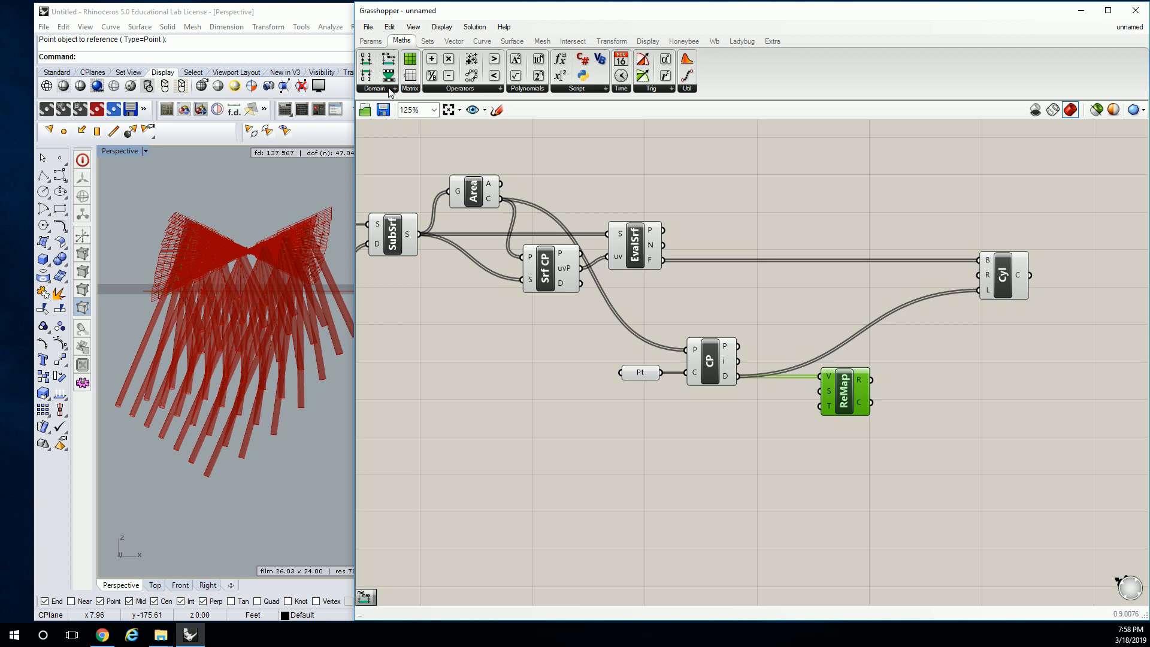
pyautogui.moveTo(768, 407)
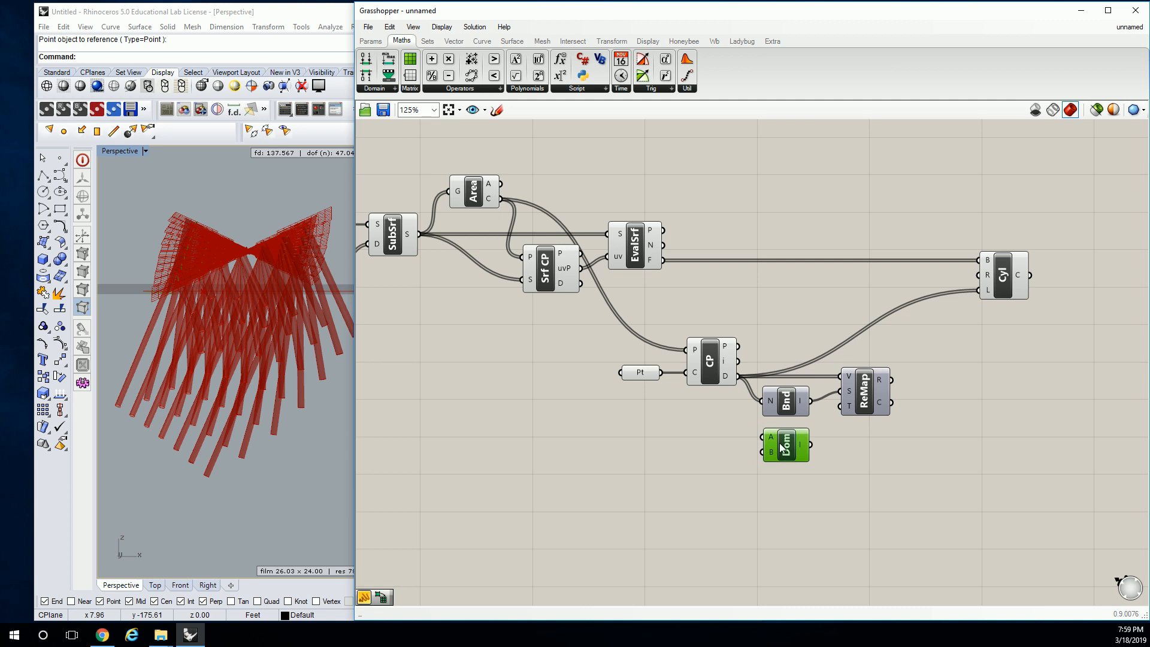
pyautogui.moveTo(804, 447); pyautogui.dragTo(848, 406)
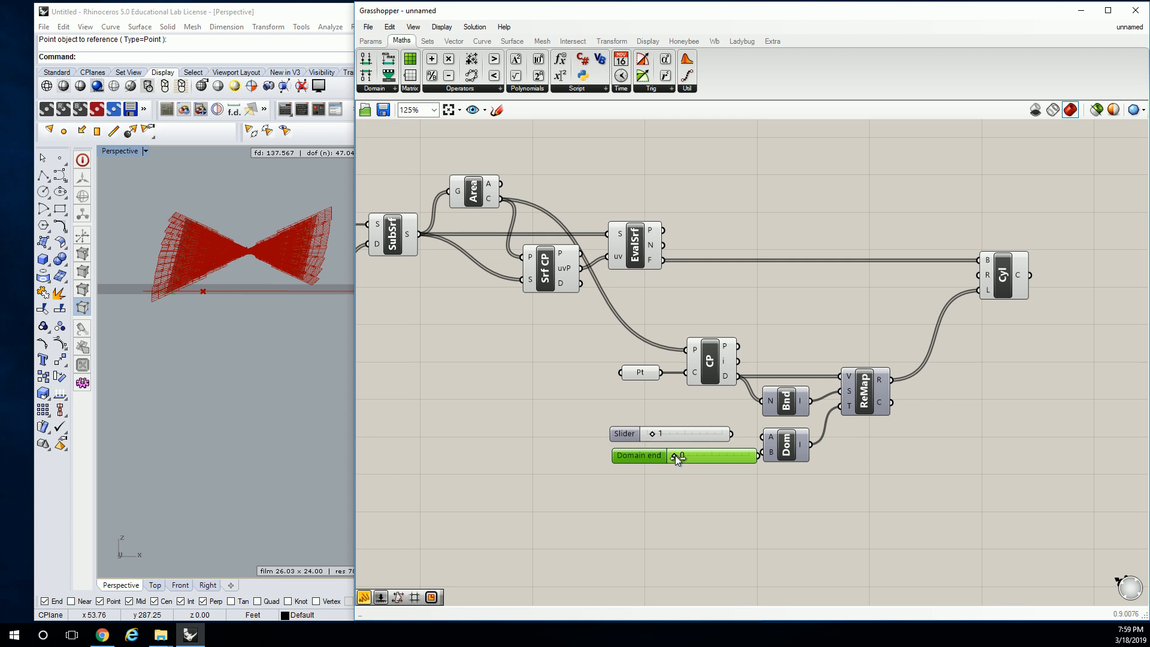
pyautogui.moveTo(678, 456); pyautogui.dragTo(747, 455)
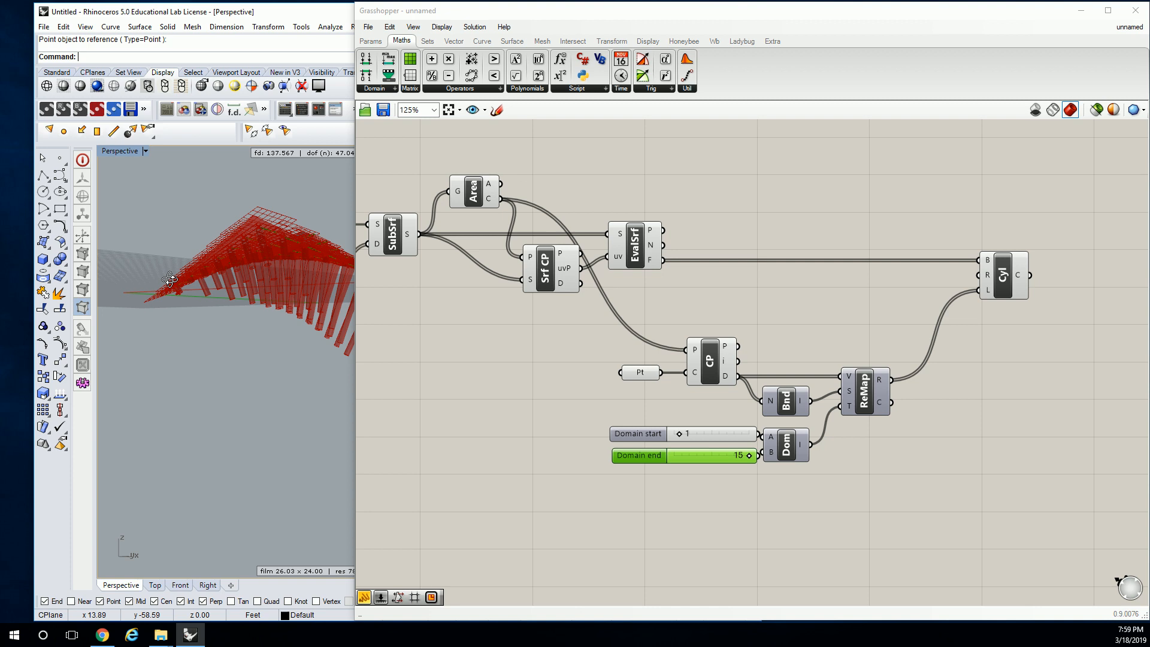
pyautogui.moveTo(183, 293); pyautogui.dragTo(242, 264)
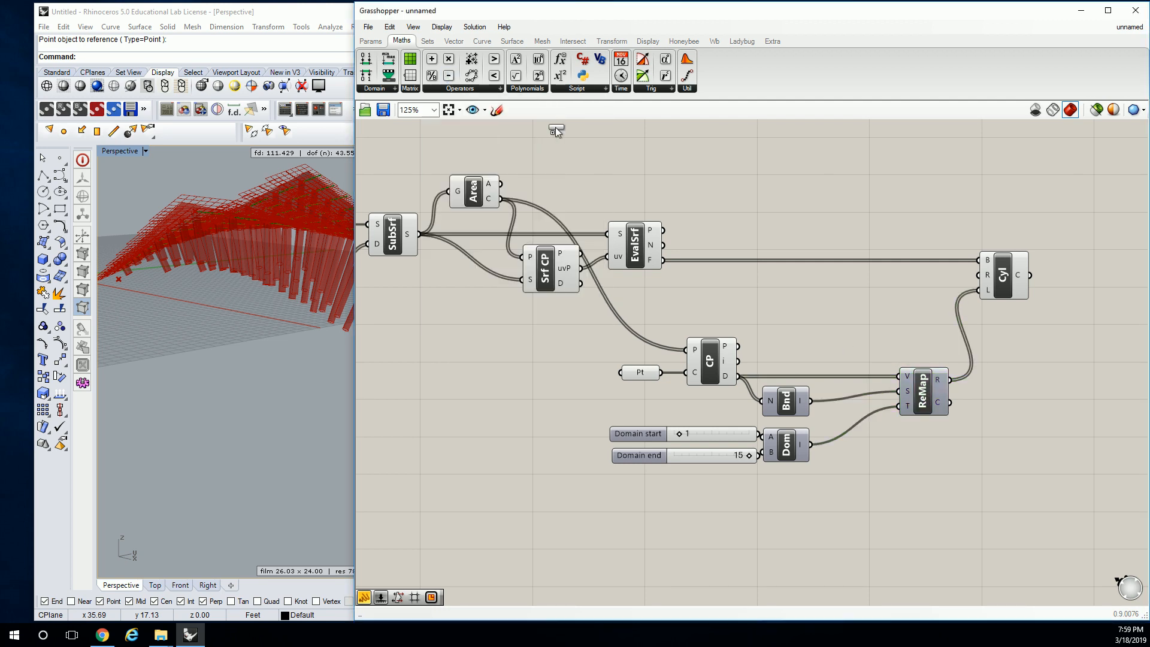
# Try Negative components on the ReMap inputs, rewiring the target domain through the negation.
pyautogui.click(495, 75)
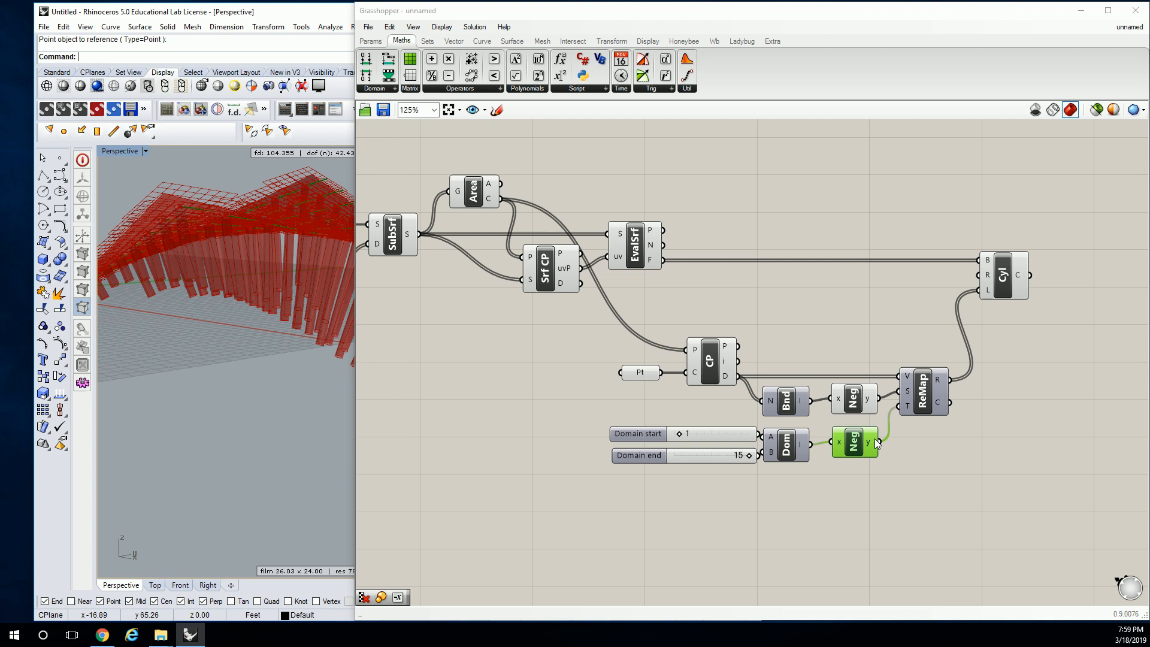
pyautogui.moveTo(870, 443)
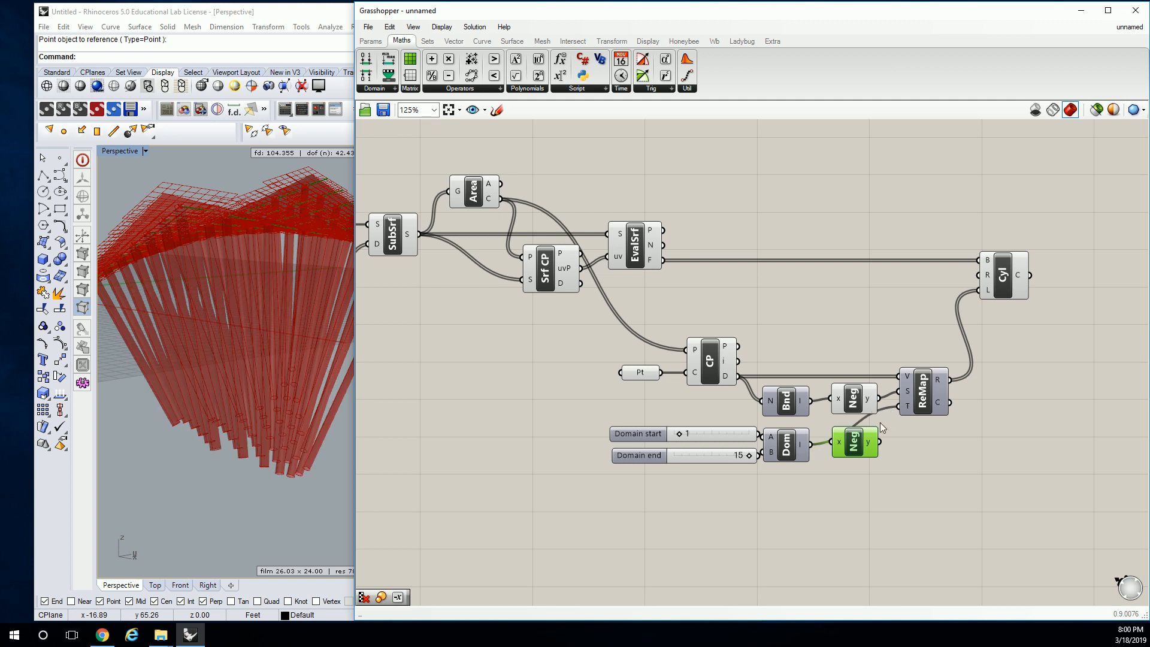
pyautogui.moveTo(854, 442); pyautogui.dragTo(878, 463)
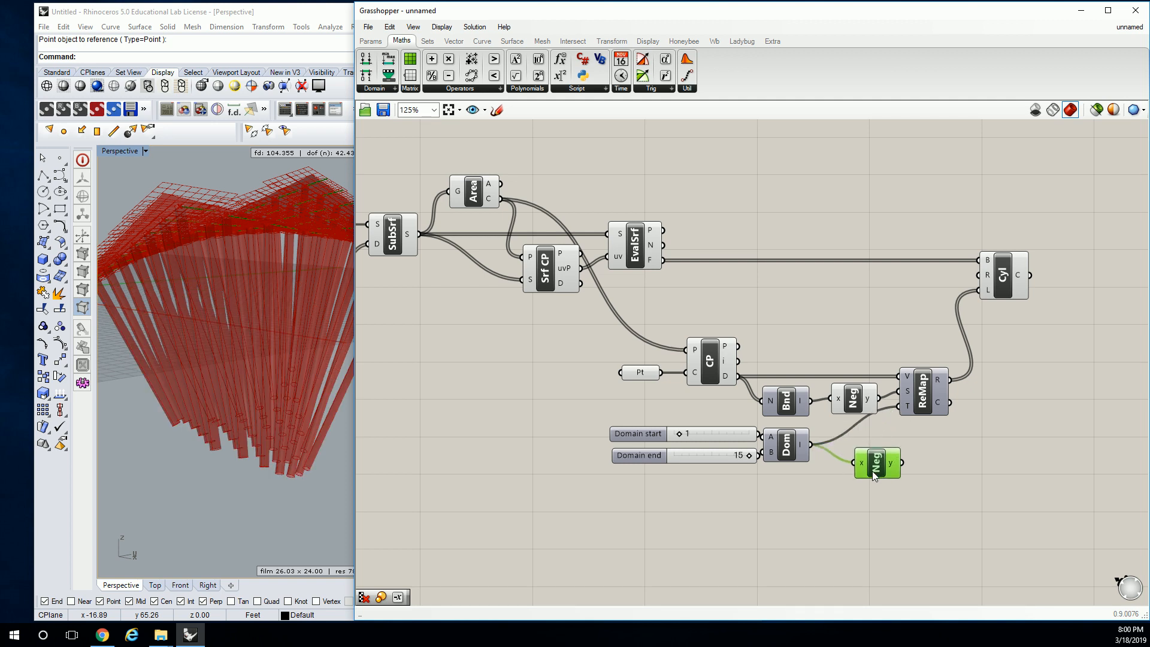
pyautogui.moveTo(878, 470); pyautogui.dragTo(874, 461)
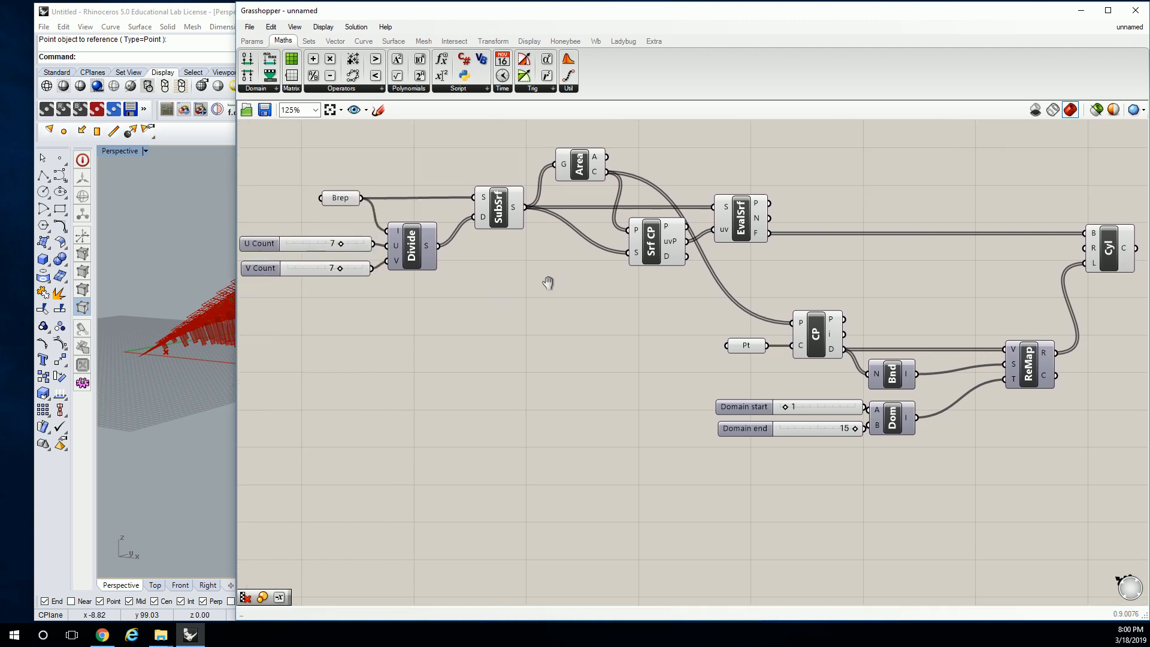
# Pan the canvas left to show the Brep, Divide and sliders through to the cylinders.
pyautogui.moveTo(548, 284); pyautogui.dragTo(603, 328)
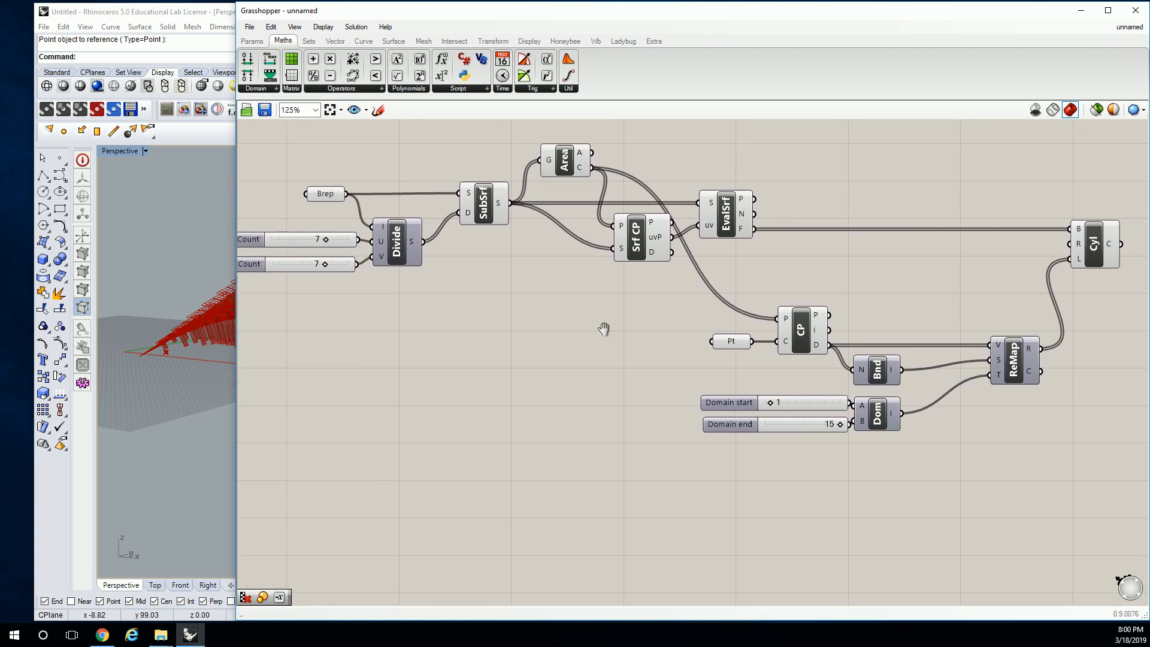